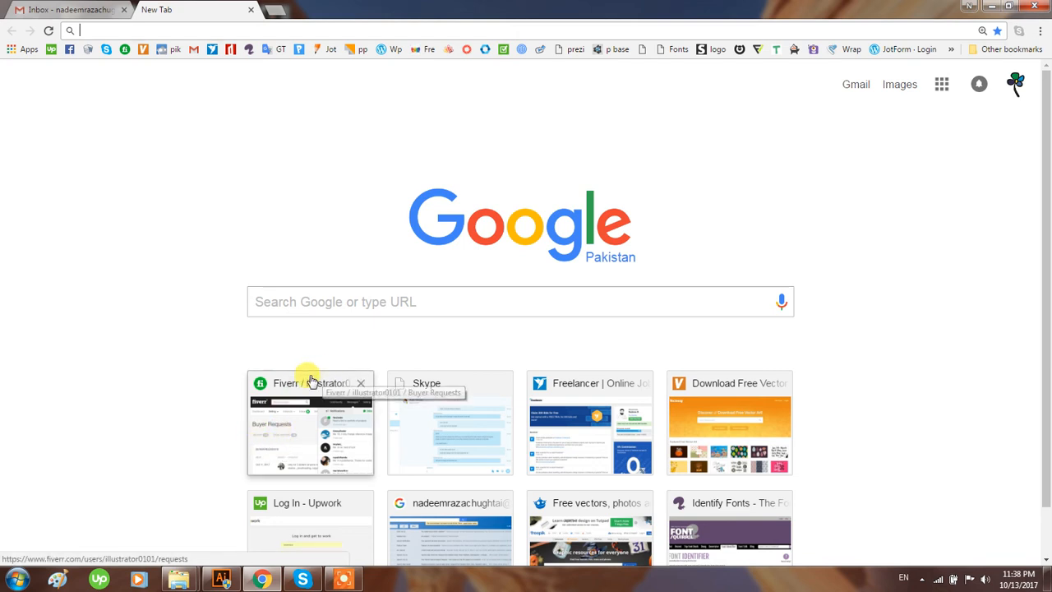
{"action": "mouse_move", "coordinate": [226, 294]}
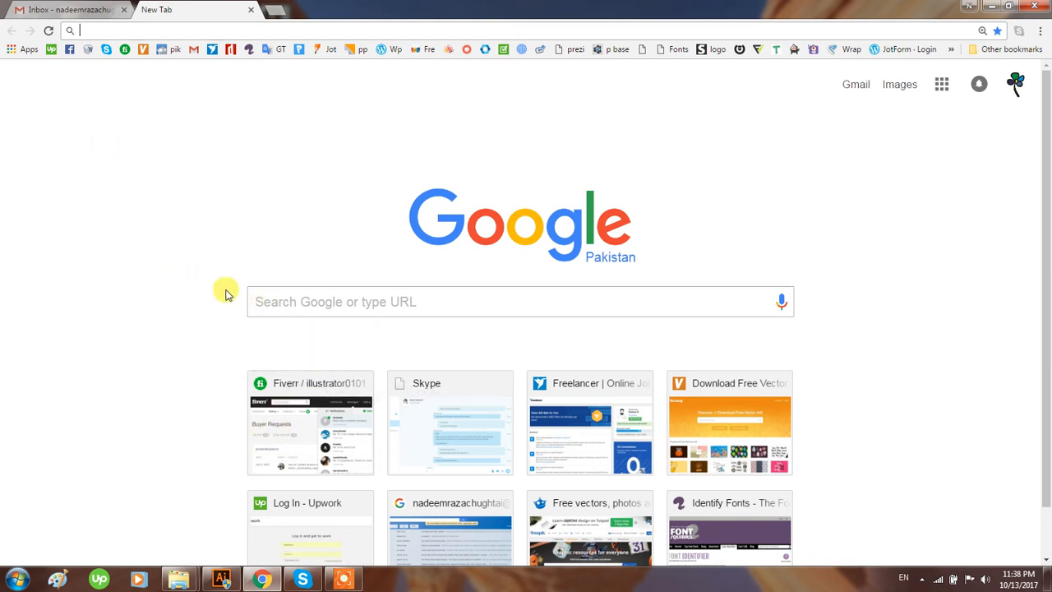
{"action": "mouse_move", "coordinate": [230, 266]}
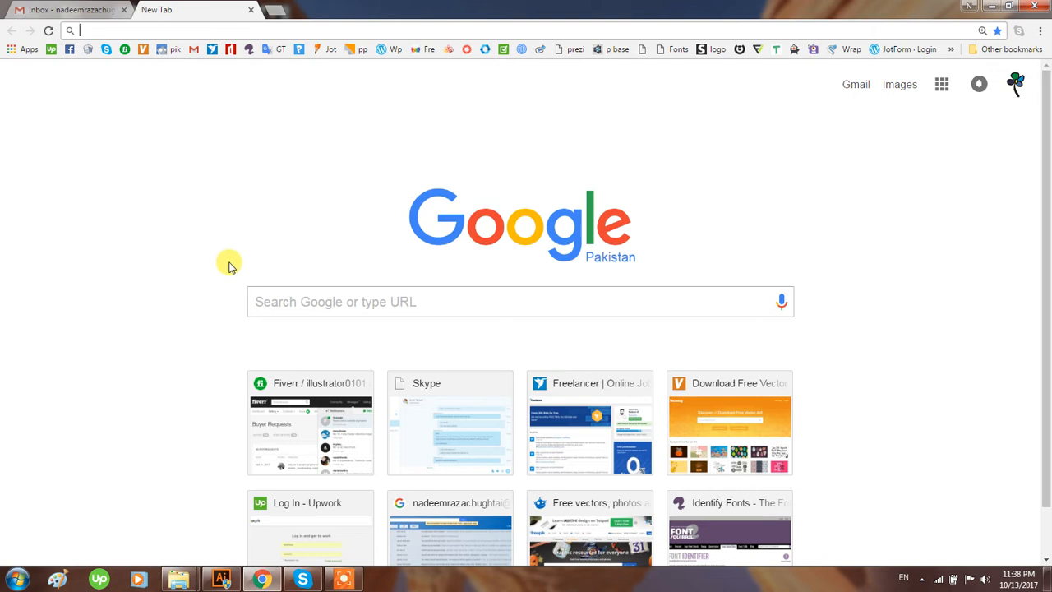
{"action": "mouse_move", "coordinate": [240, 236]}
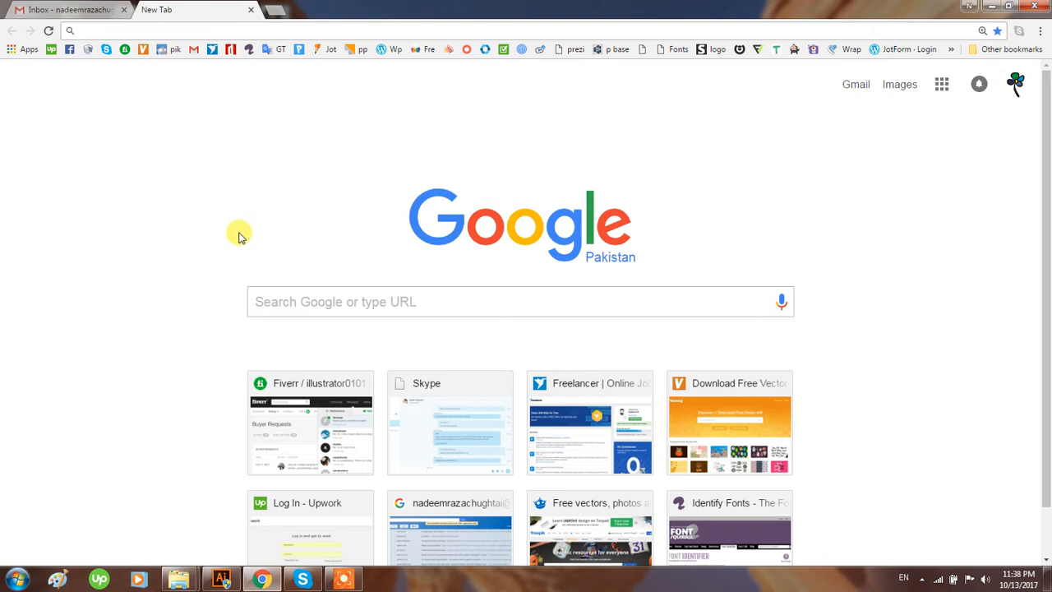
{"action": "mouse_move", "coordinate": [173, 200]}
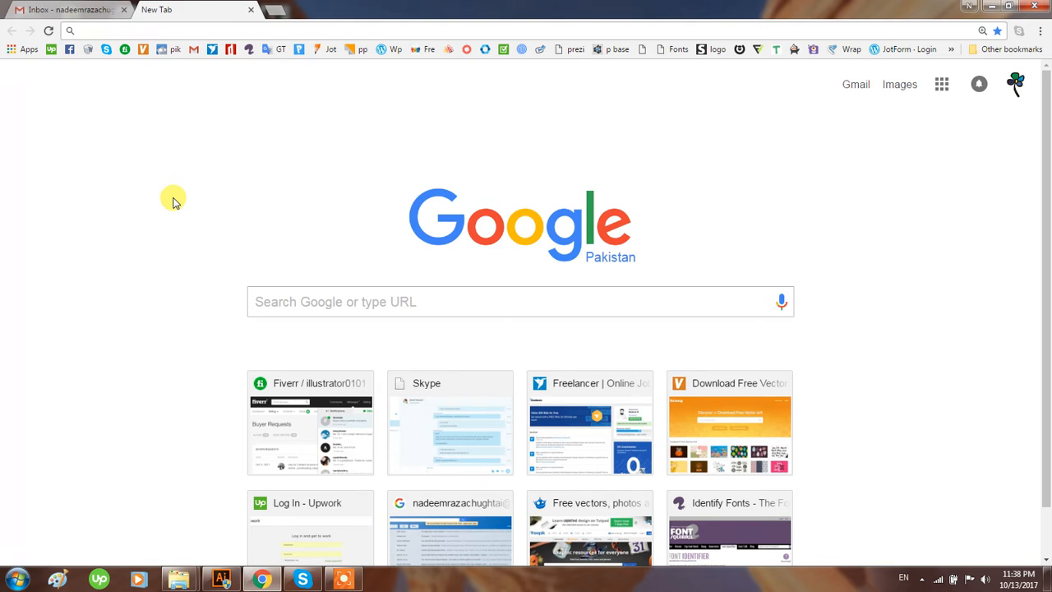
{"action": "mouse_move", "coordinate": [184, 182]}
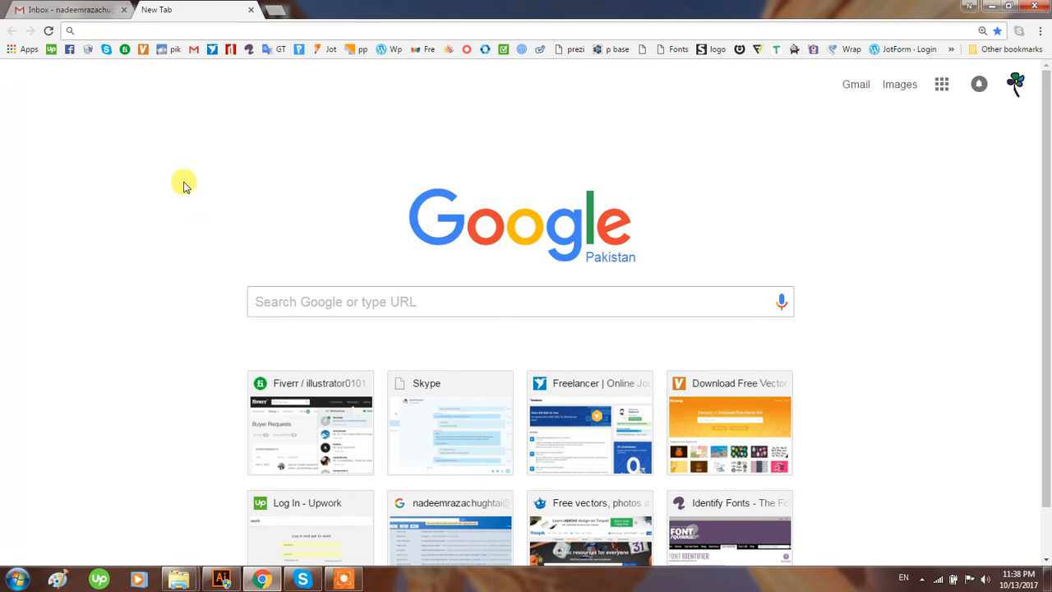
{"action": "mouse_move", "coordinate": [95, 102]}
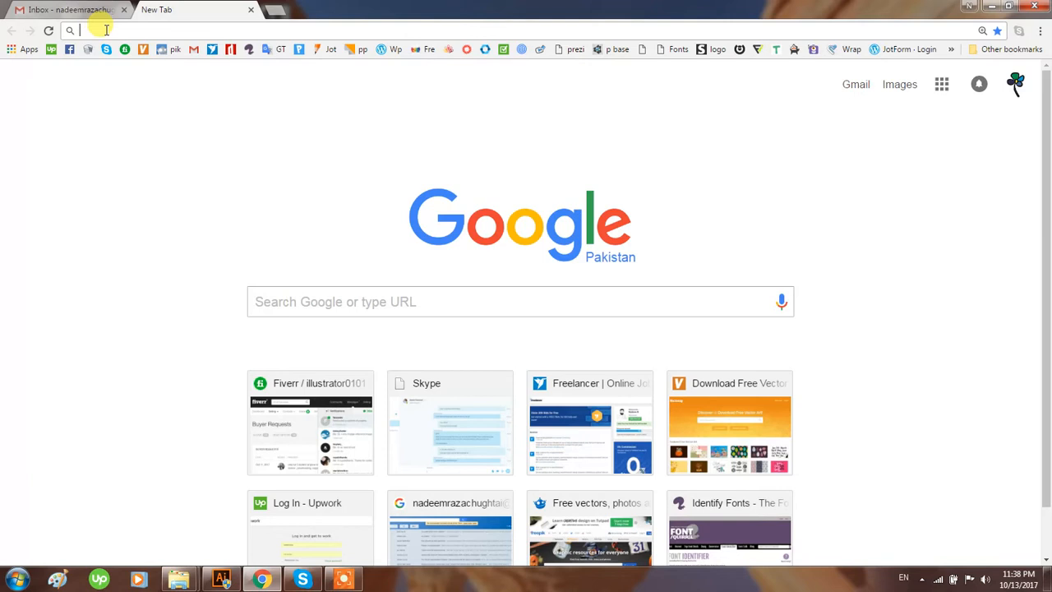
Navigate Chrome to Font Squirrel's Font Identifier page via the address bar suggestion
{"action": "type", "text": "fo"}
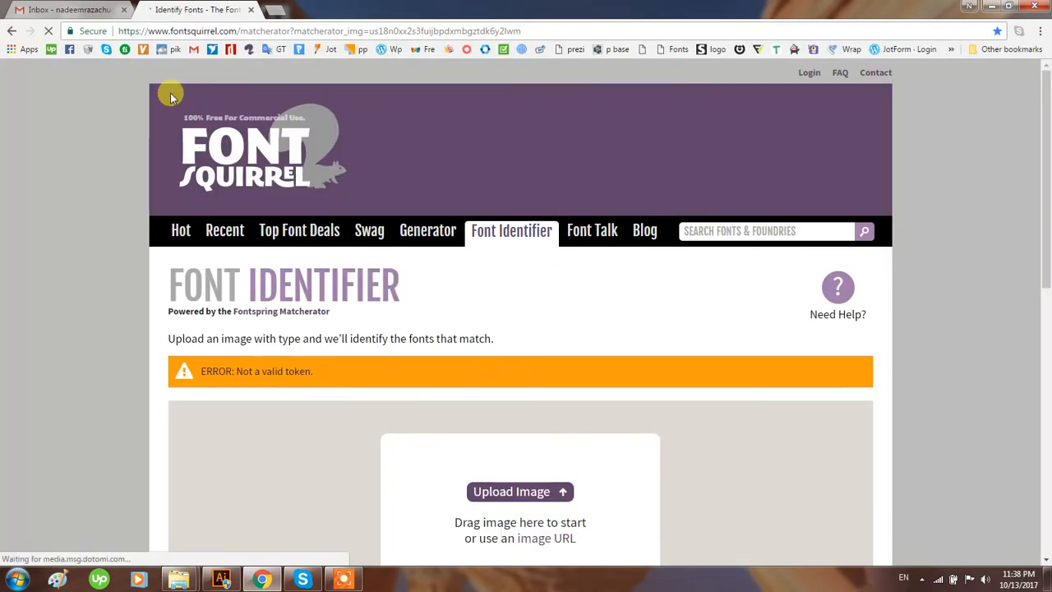
{"action": "mouse_move", "coordinate": [36, 69]}
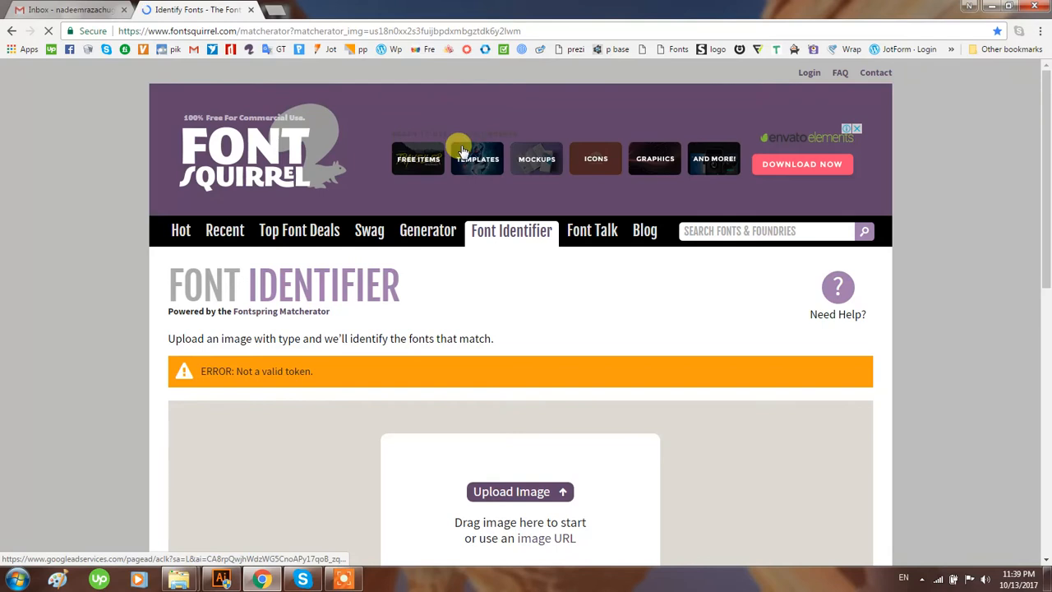
{"action": "mouse_move", "coordinate": [460, 166]}
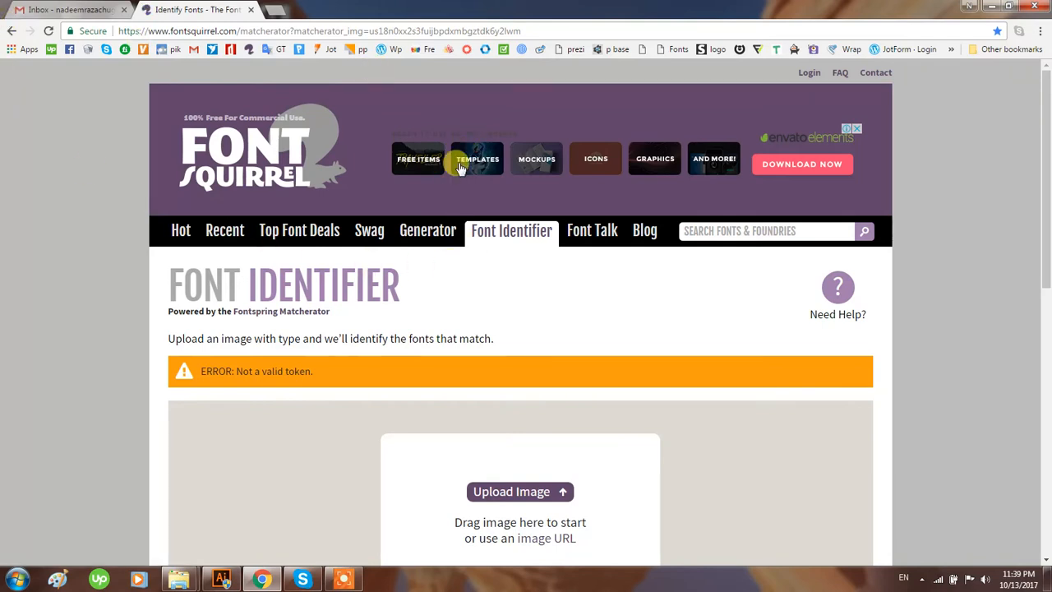
{"action": "mouse_move", "coordinate": [181, 230]}
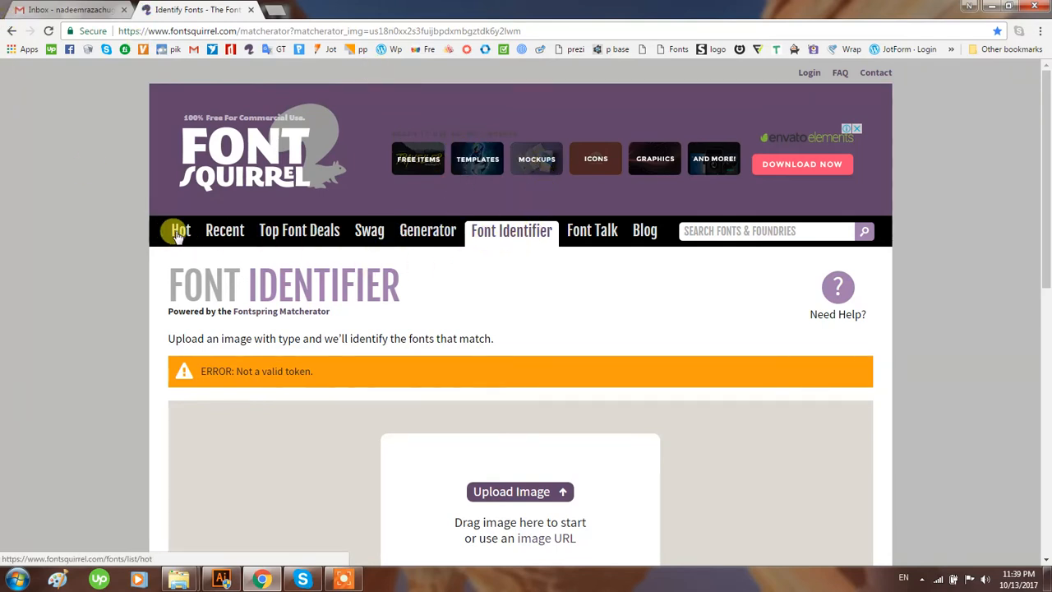
{"action": "mouse_move", "coordinate": [376, 222]}
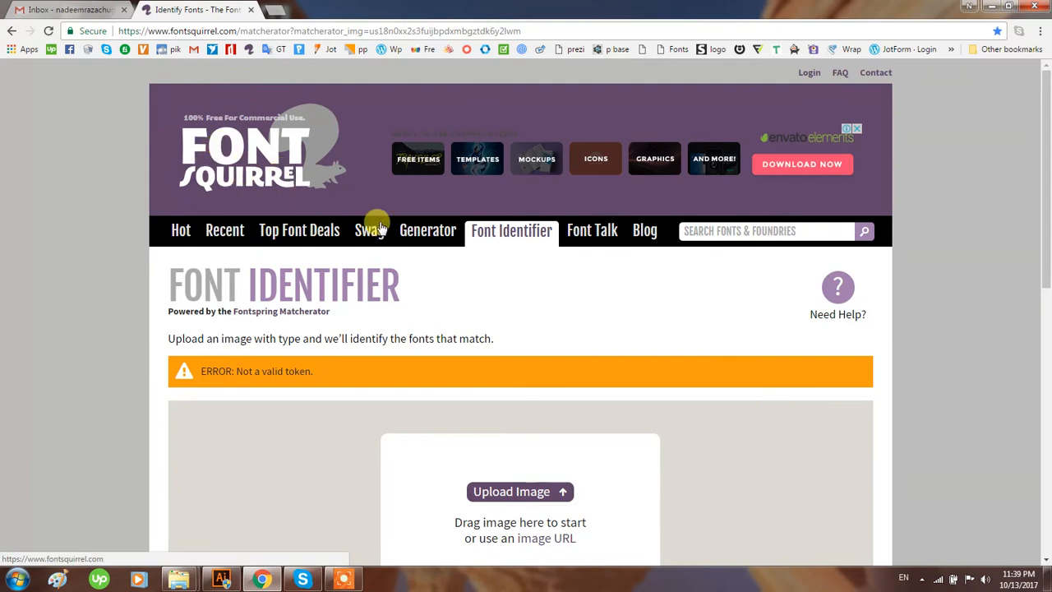
{"action": "mouse_move", "coordinate": [524, 261]}
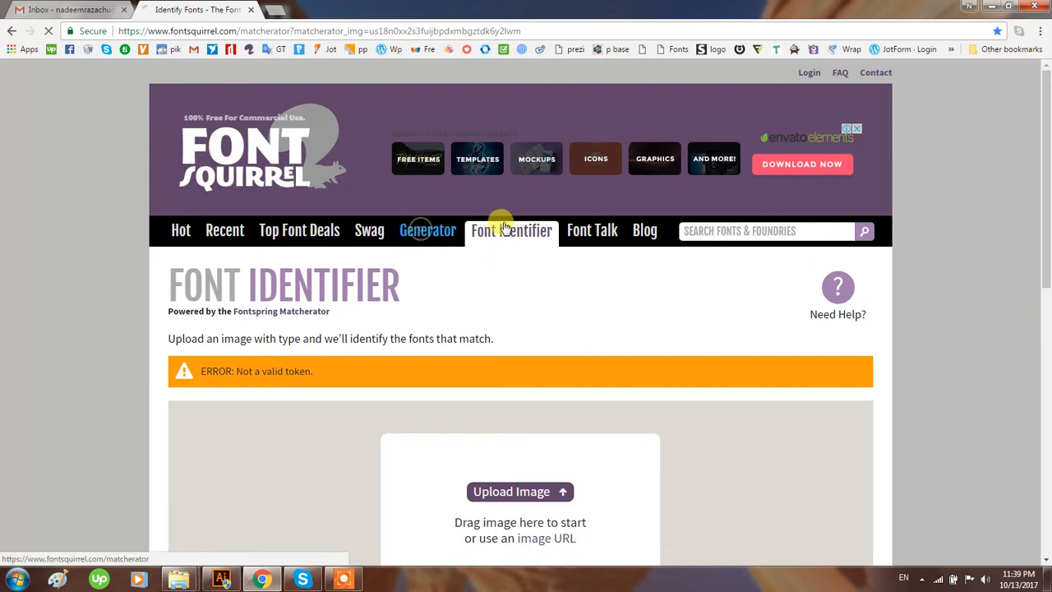
Go to Webfont Generator and back to Font Identifier to clear the token error
{"action": "left_click", "coordinate": [427, 230]}
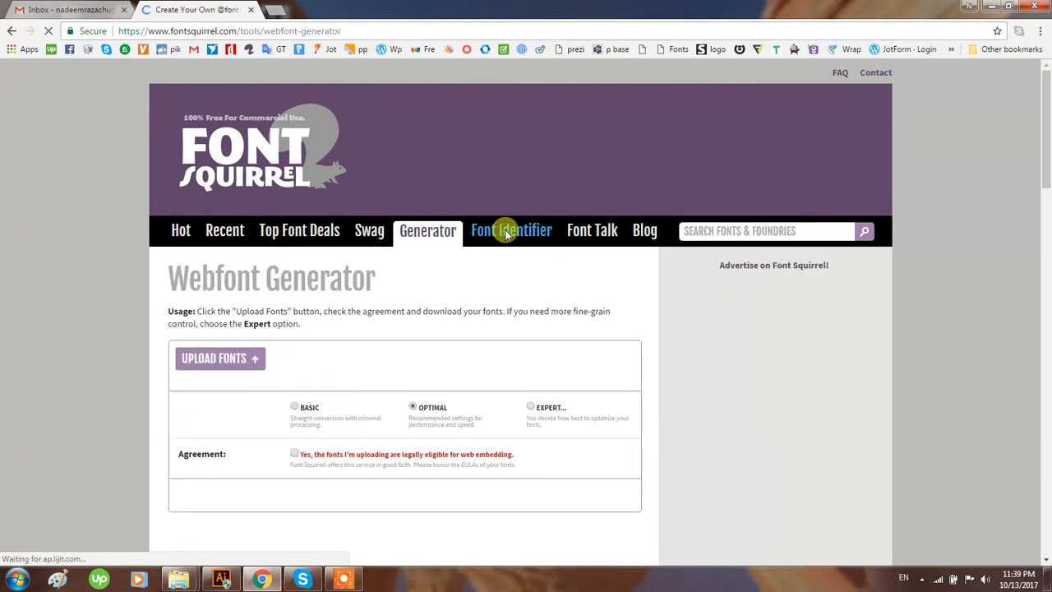
{"action": "left_click", "coordinate": [511, 230]}
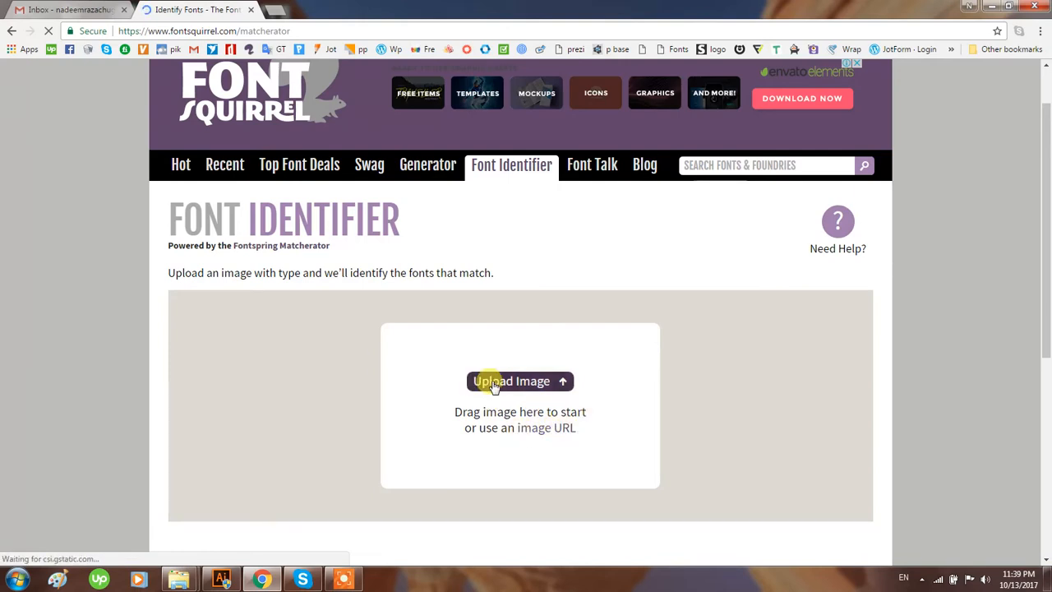
{"action": "mouse_move", "coordinate": [559, 380]}
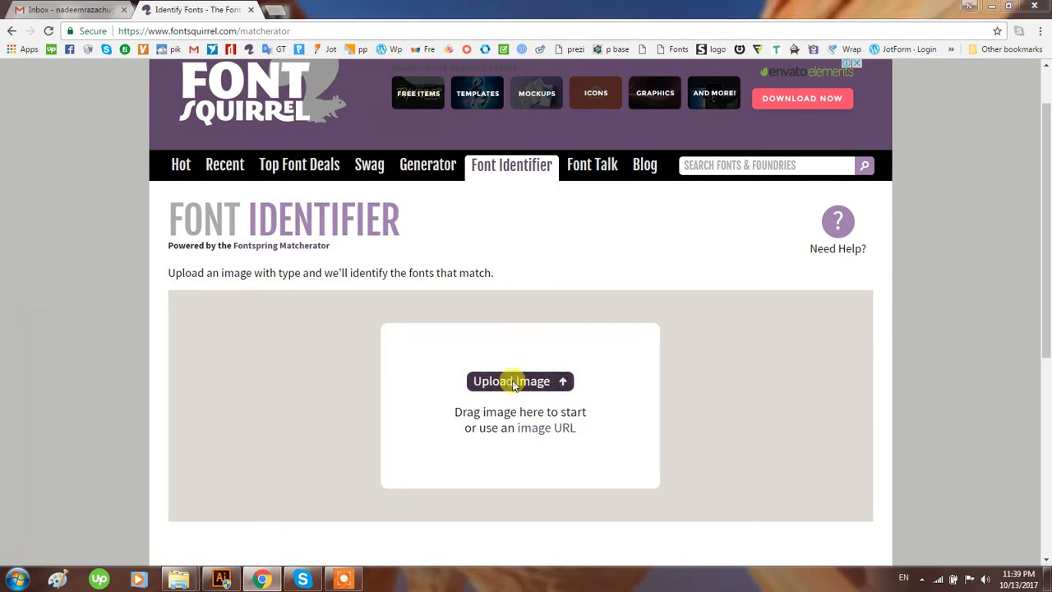
Upload the 2-01 image from Downloads reading 'FREIWILLIGE FEUERWEHR MUSTERORT'
{"action": "left_click", "coordinate": [519, 381]}
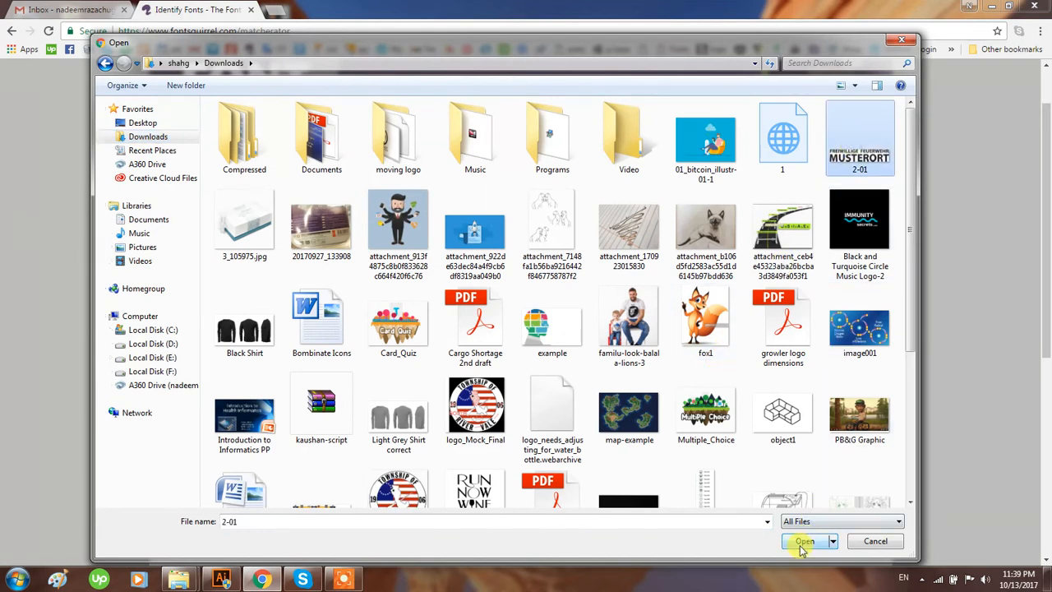
{"action": "left_click", "coordinate": [804, 541]}
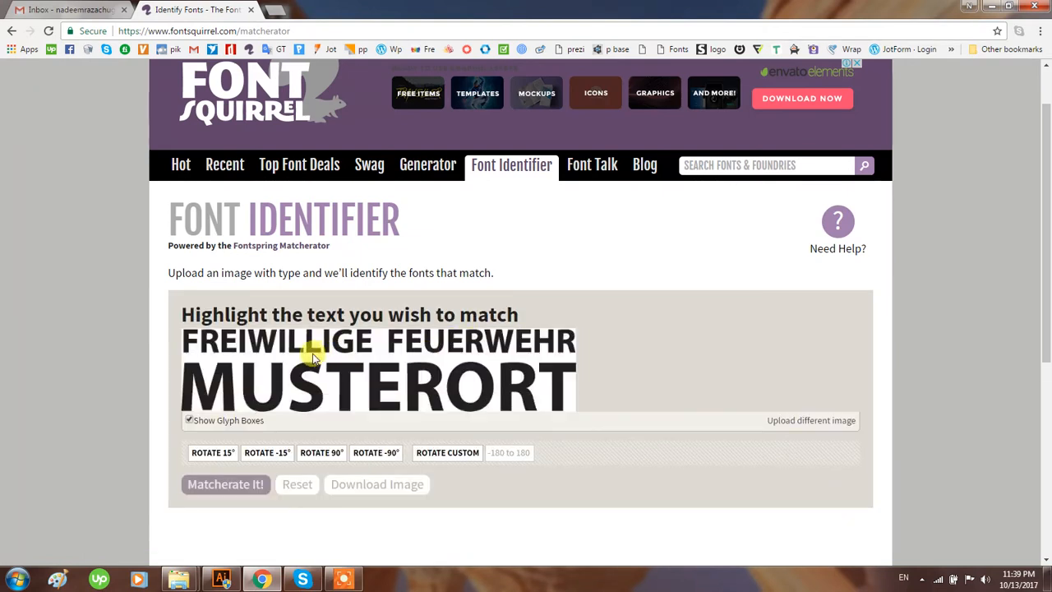
{"action": "mouse_move", "coordinate": [440, 368]}
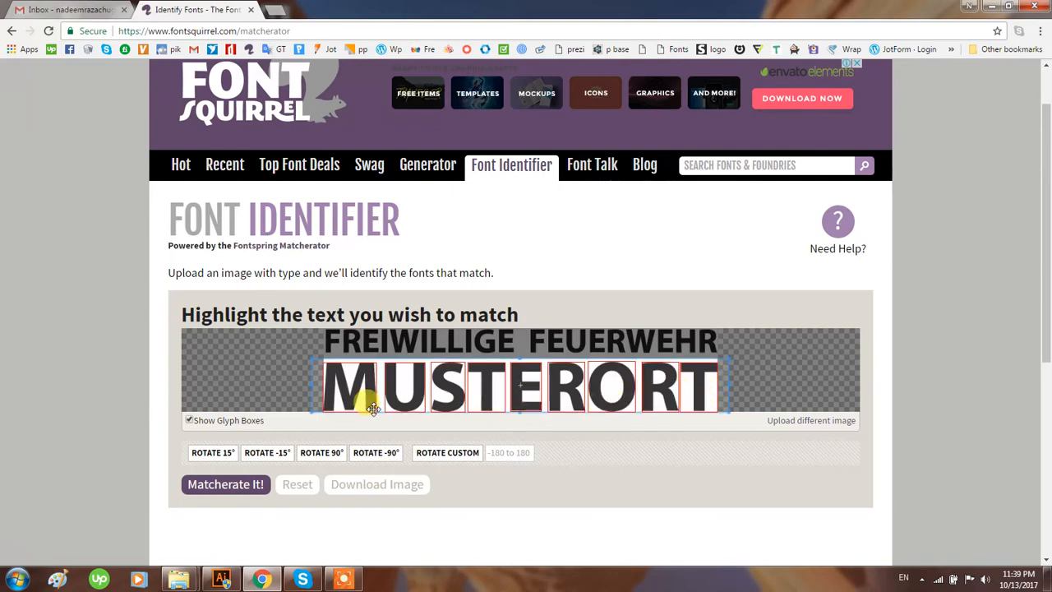
{"action": "mouse_move", "coordinate": [225, 483]}
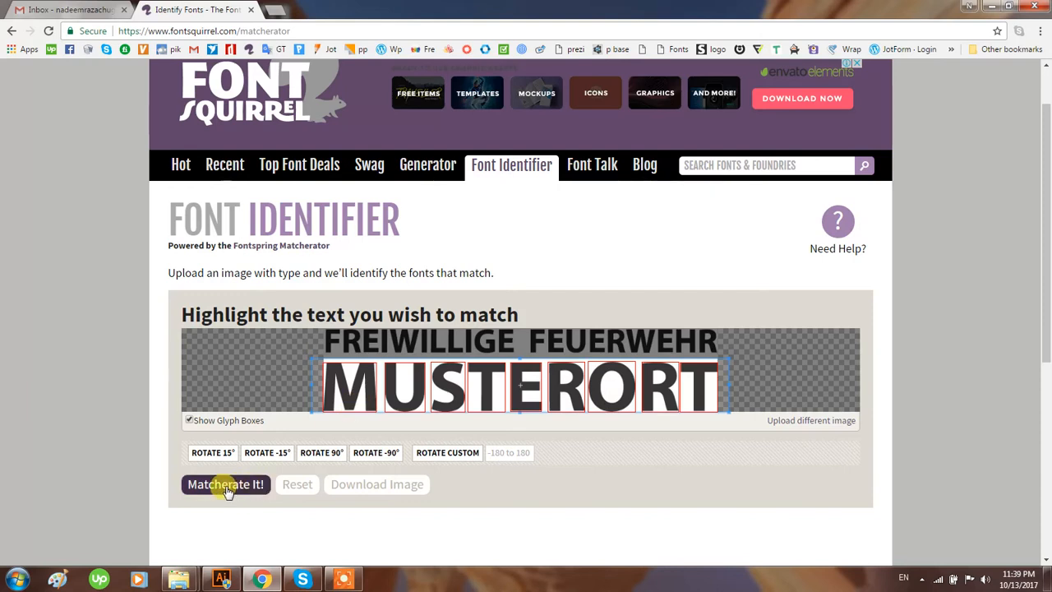
Submit the highlighted MUSTERORT text with Matcherate It! for font matching
{"action": "left_click", "coordinate": [226, 483]}
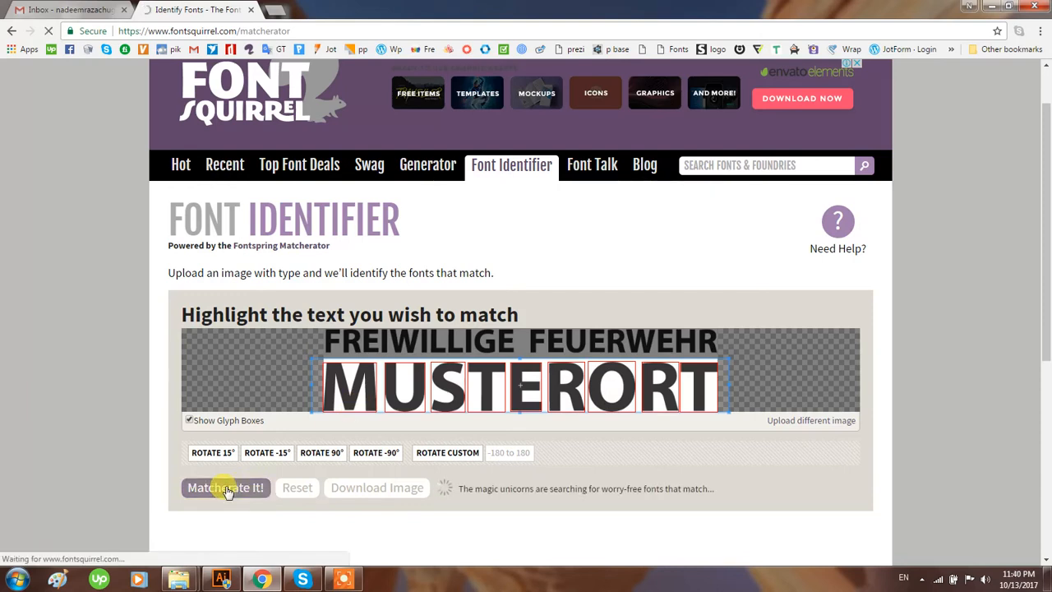
{"action": "left_click", "coordinate": [225, 486]}
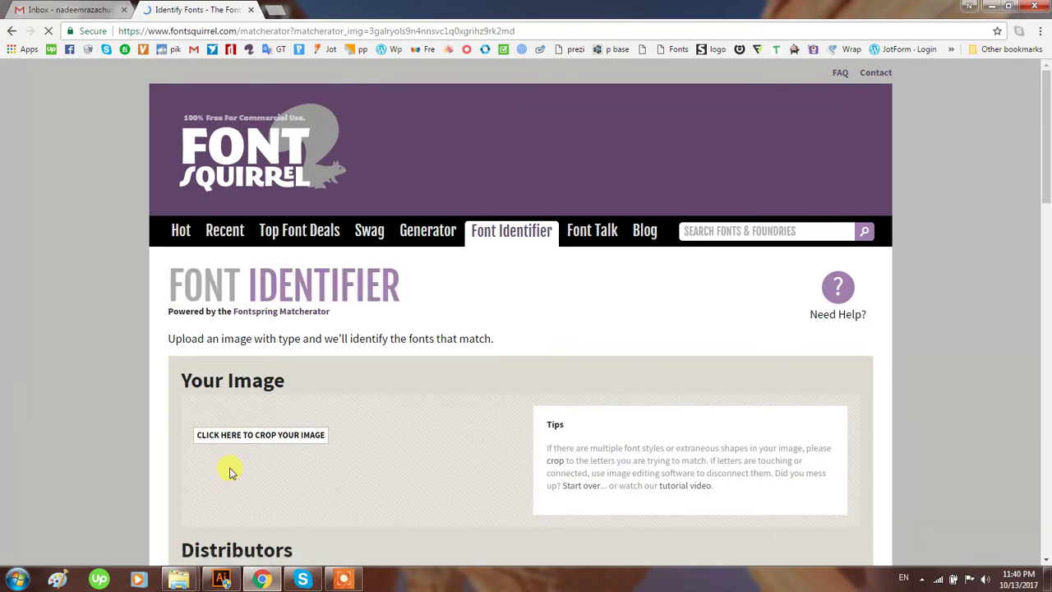
Include Font Squirrel among searched distributors and start manually adjusting the detected shapes
{"action": "left_click", "coordinate": [259, 434]}
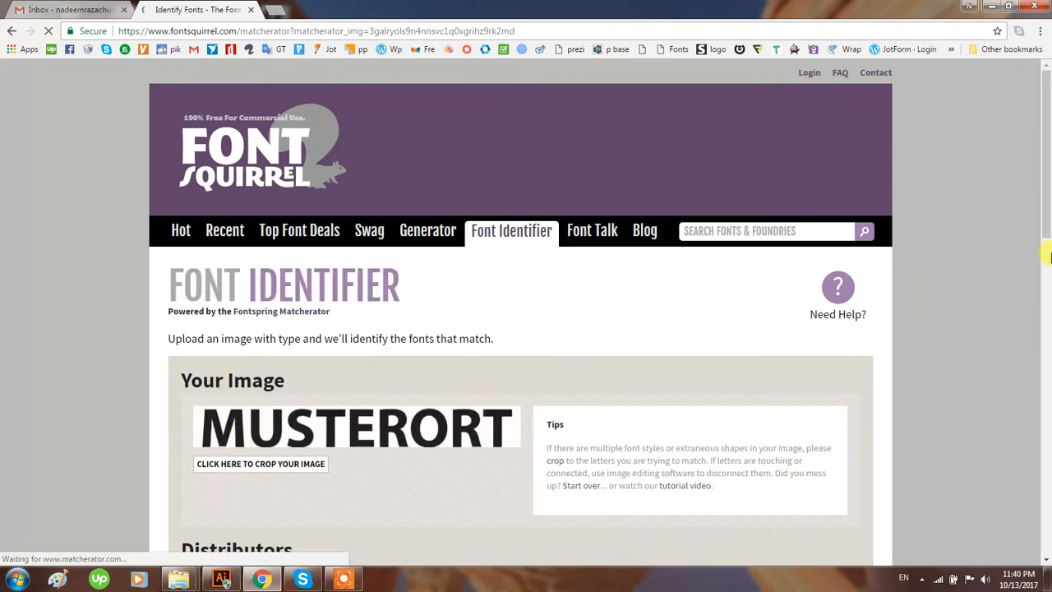
{"action": "scroll", "scroll_direction": "down", "scroll_amount": 3}
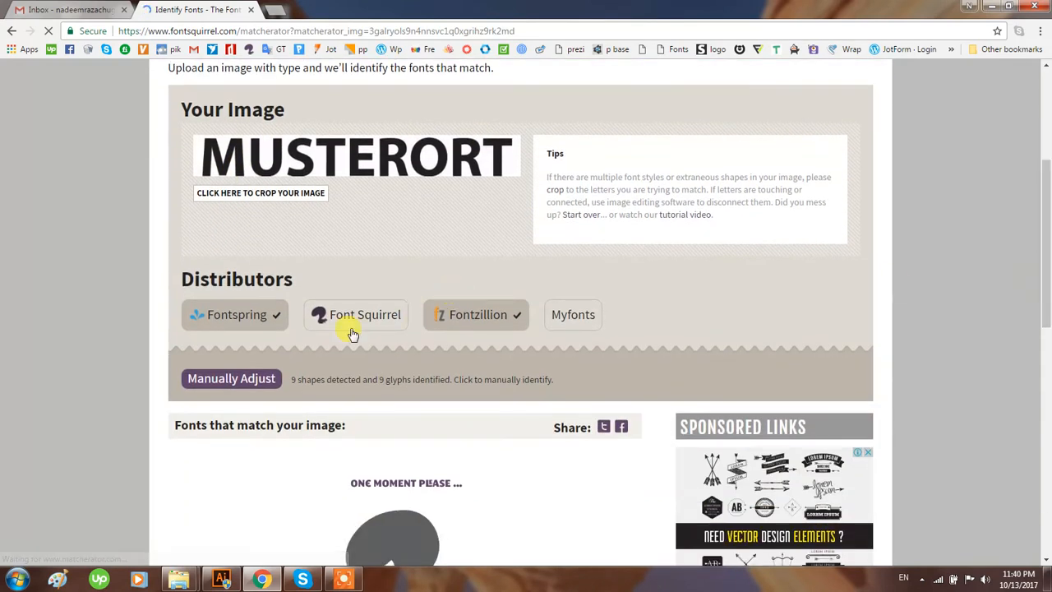
{"action": "left_click", "coordinate": [571, 313]}
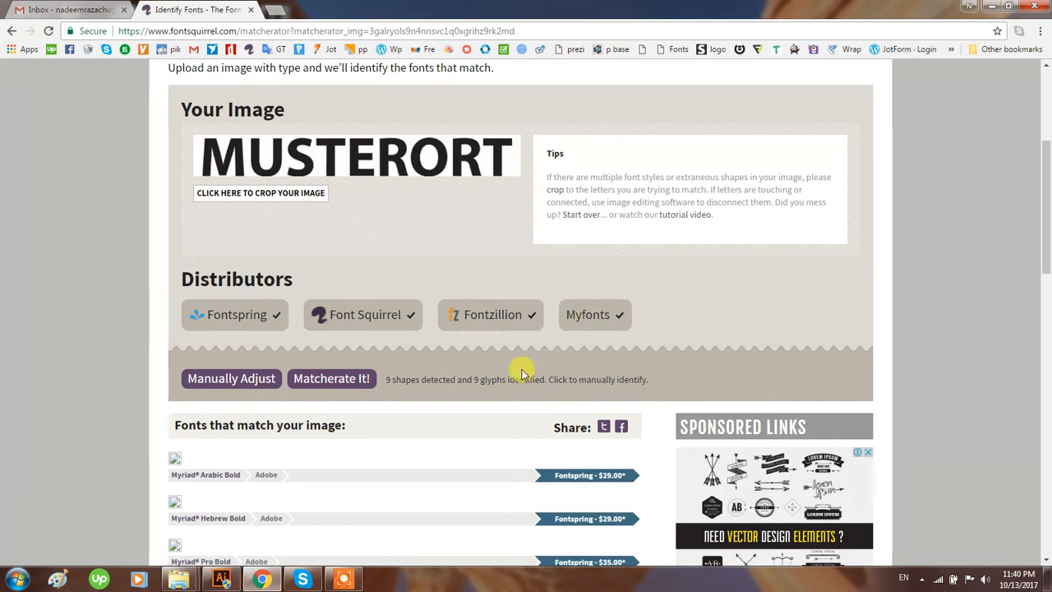
{"action": "left_click", "coordinate": [230, 378]}
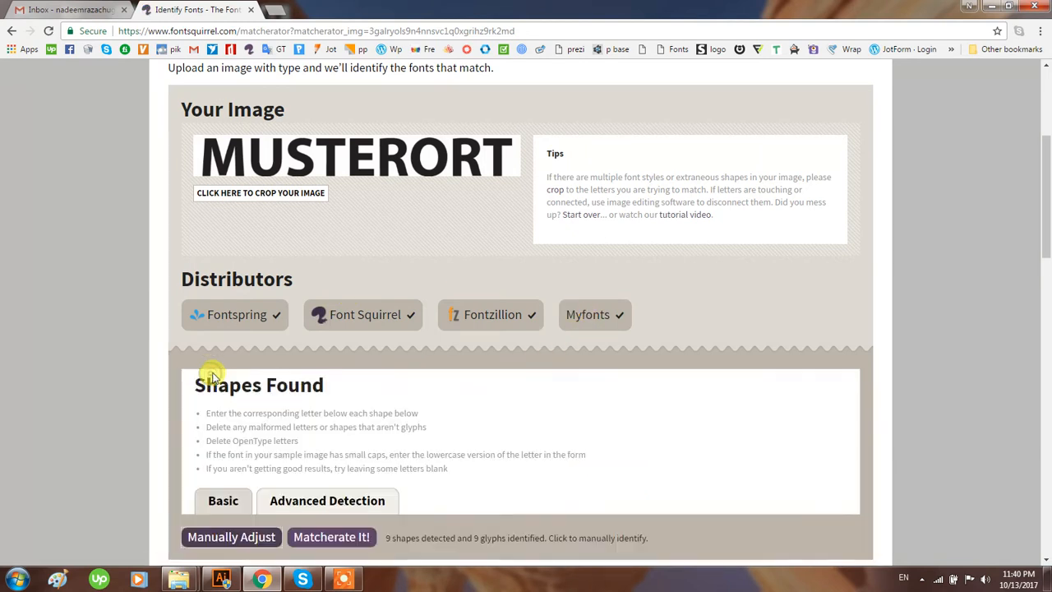
Confirm the nine glyphs as M-U-S-T-E-R-O-R-T and rerun the font matching
{"action": "scroll", "scroll_direction": "down", "scroll_amount": 3}
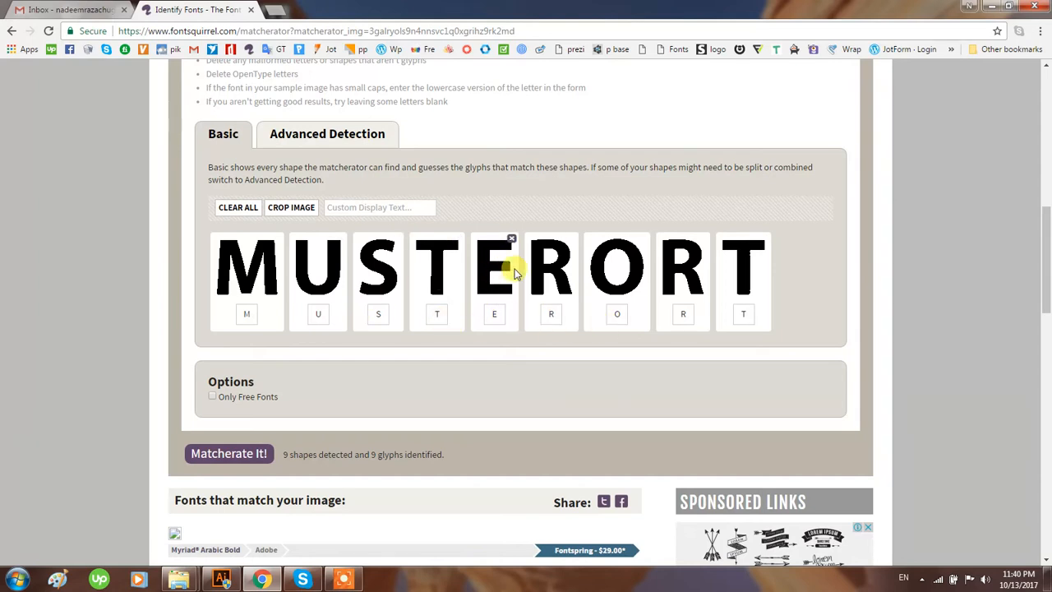
{"action": "mouse_move", "coordinate": [496, 293]}
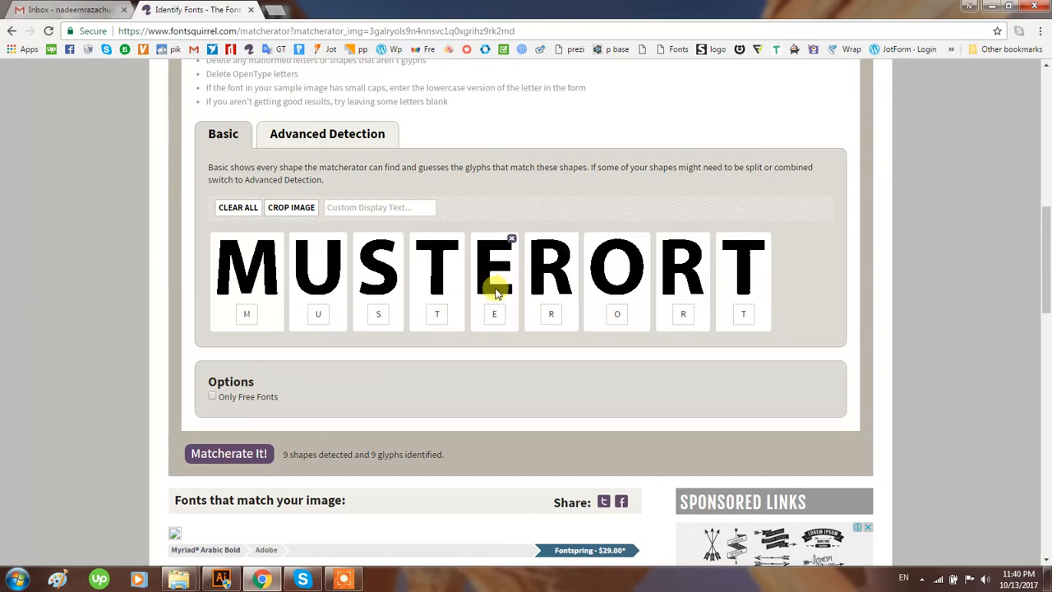
{"action": "mouse_move", "coordinate": [624, 309]}
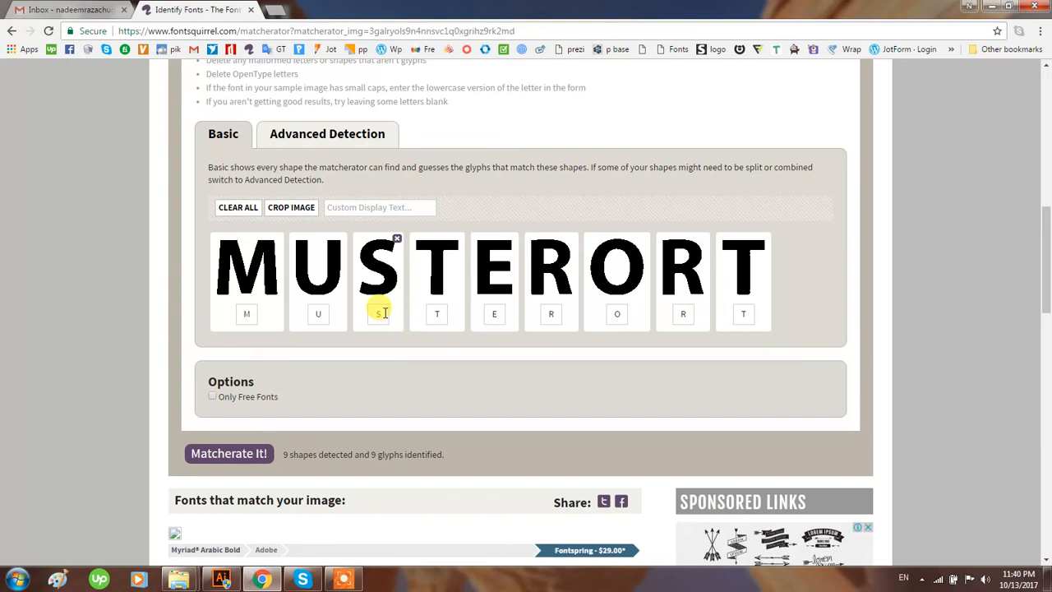
{"action": "mouse_move", "coordinate": [378, 315]}
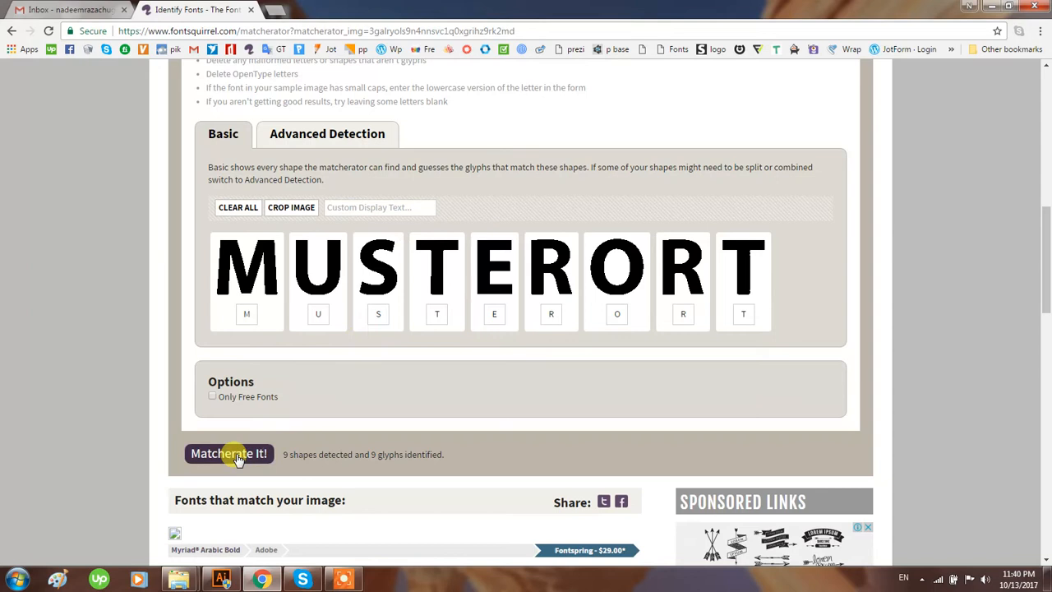
{"action": "left_click", "coordinate": [229, 453]}
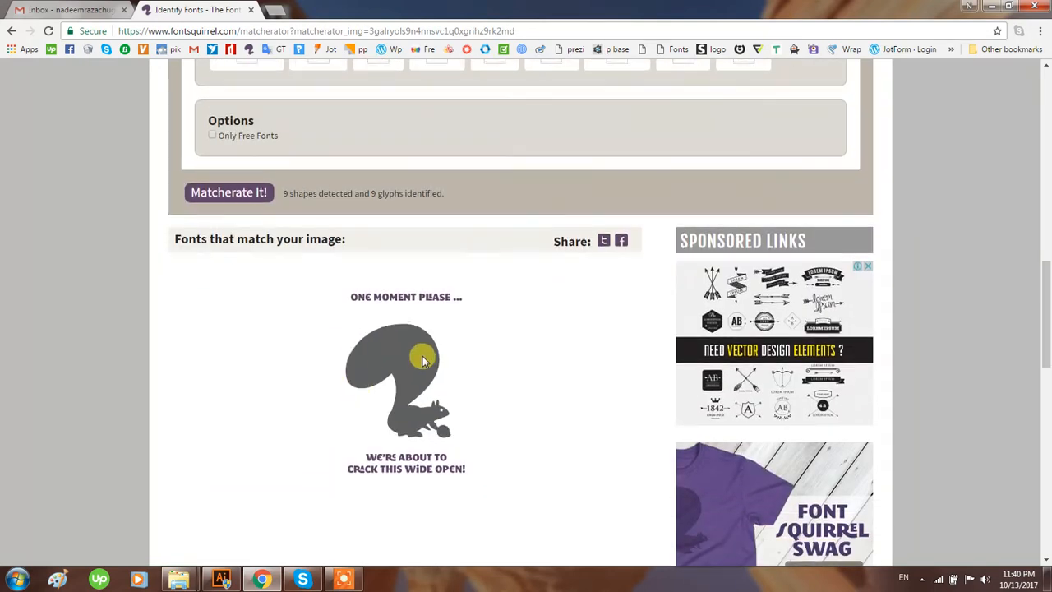
{"action": "scroll", "scroll_direction": "up", "scroll_amount": 3}
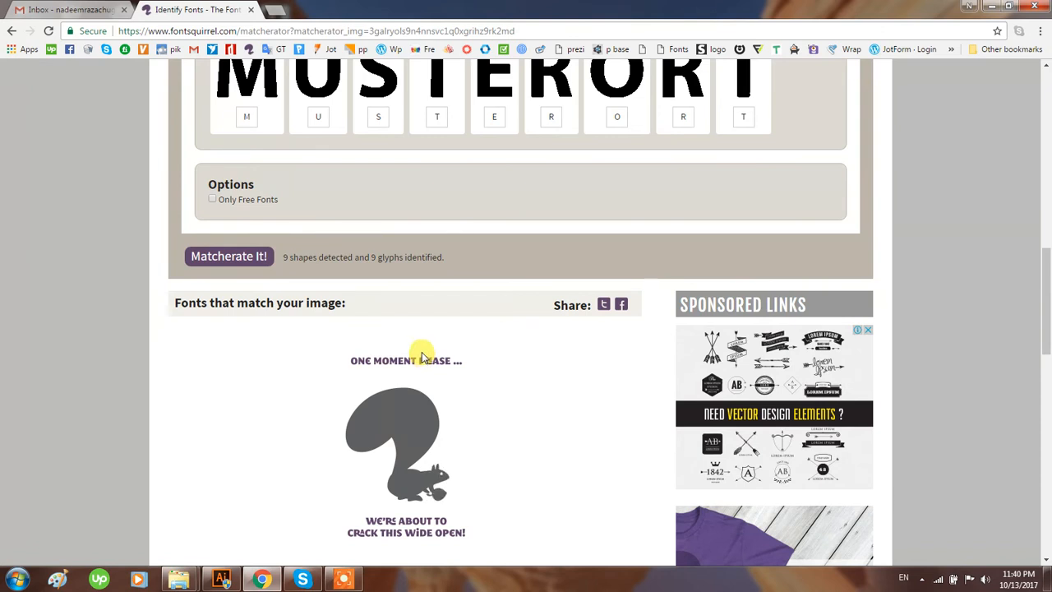
{"action": "mouse_move", "coordinate": [424, 344]}
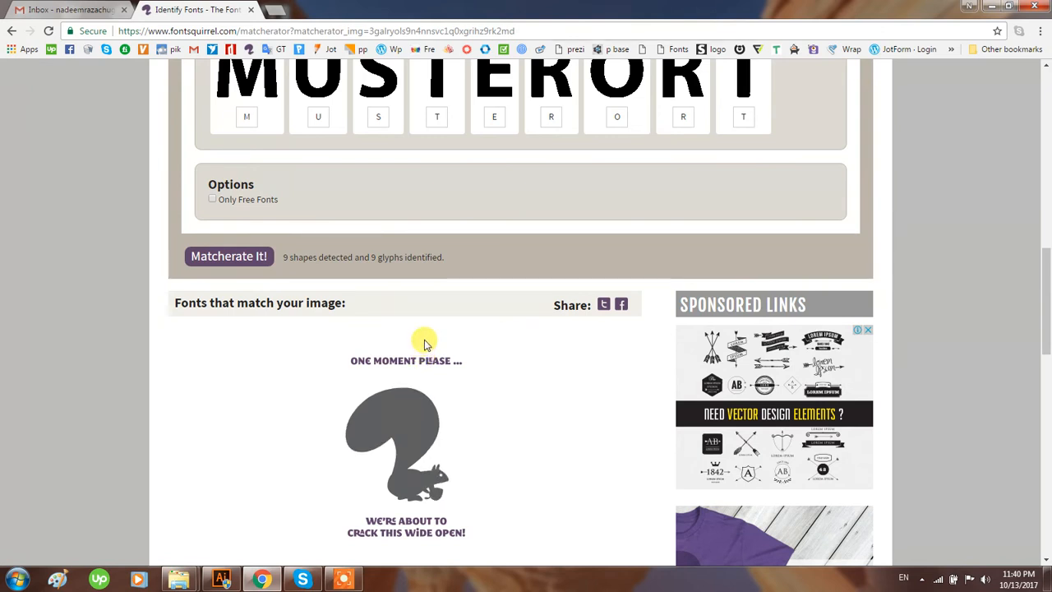
{"action": "scroll", "scroll_direction": "down", "scroll_amount": 3}
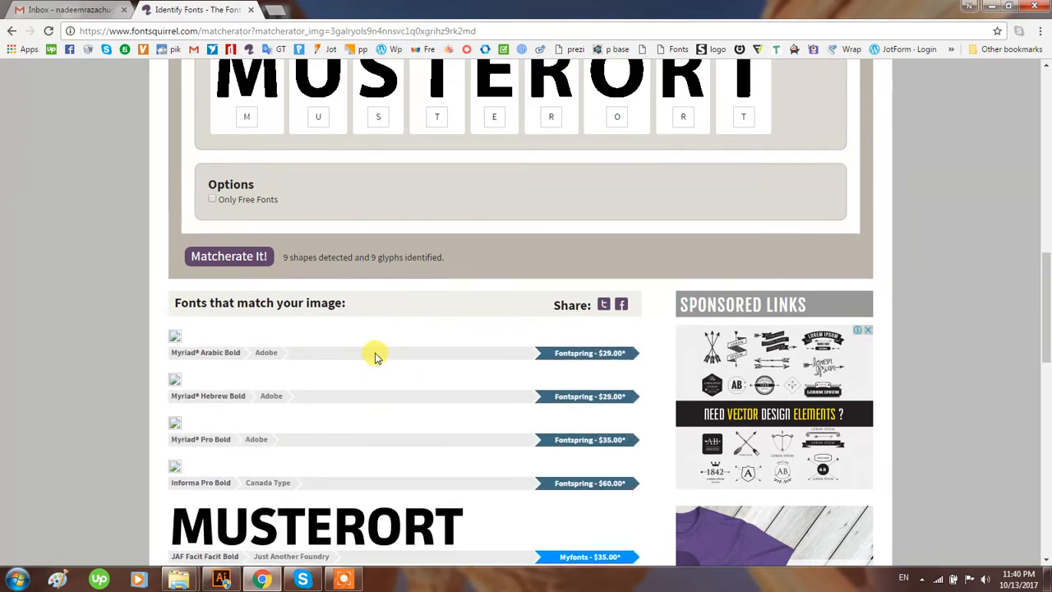
{"action": "mouse_move", "coordinate": [450, 368]}
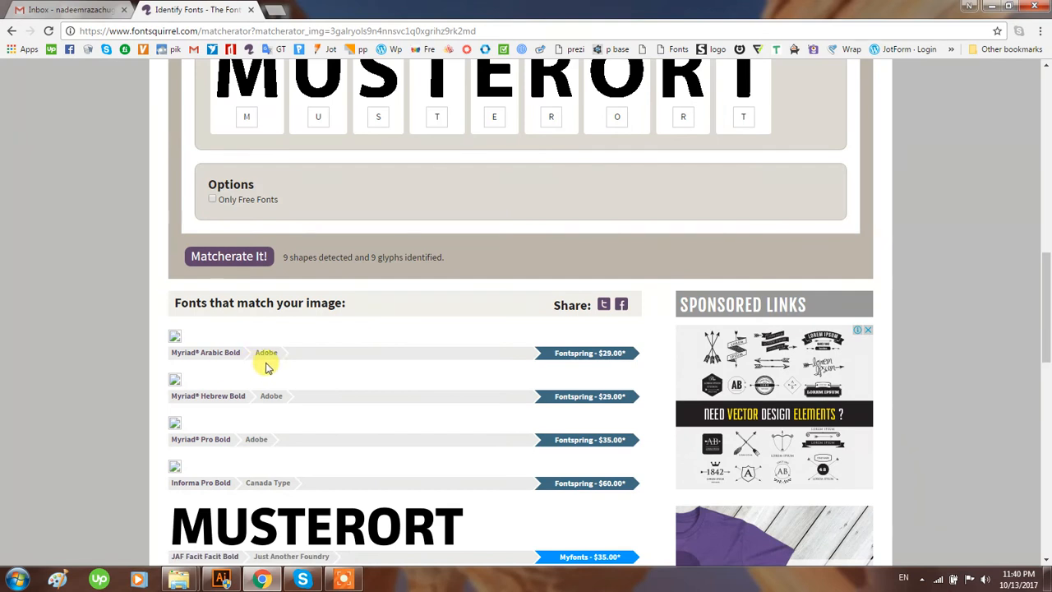
{"action": "mouse_move", "coordinate": [212, 375]}
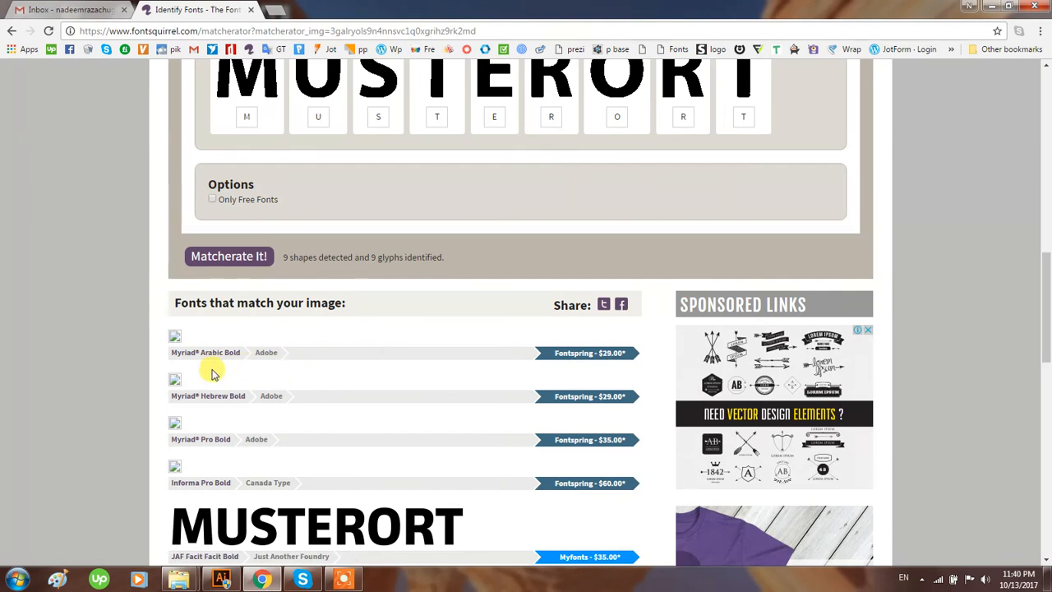
{"action": "mouse_move", "coordinate": [217, 370]}
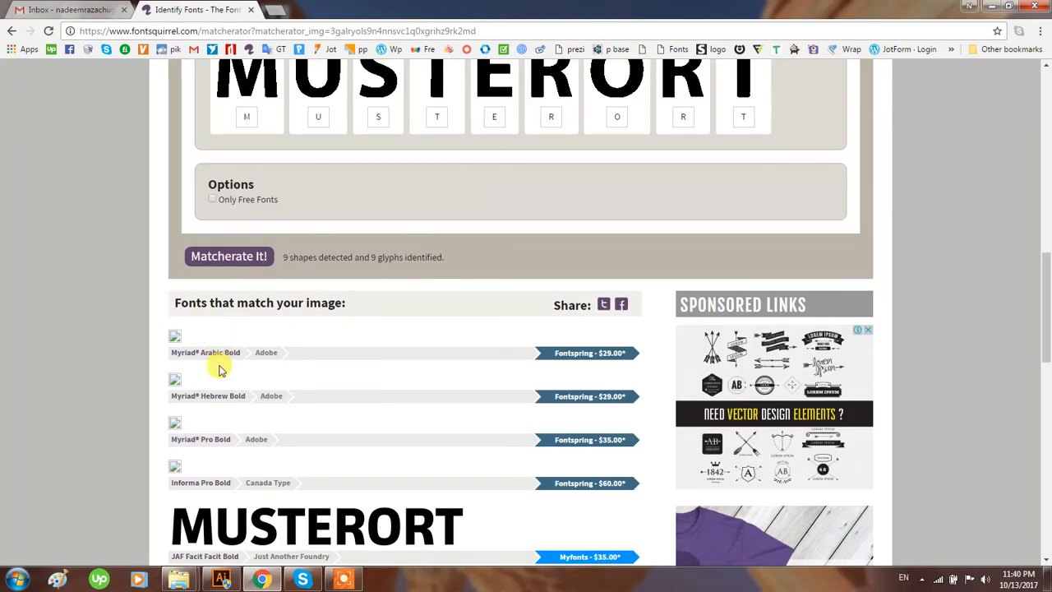
{"action": "scroll", "scroll_direction": "down", "scroll_amount": 3}
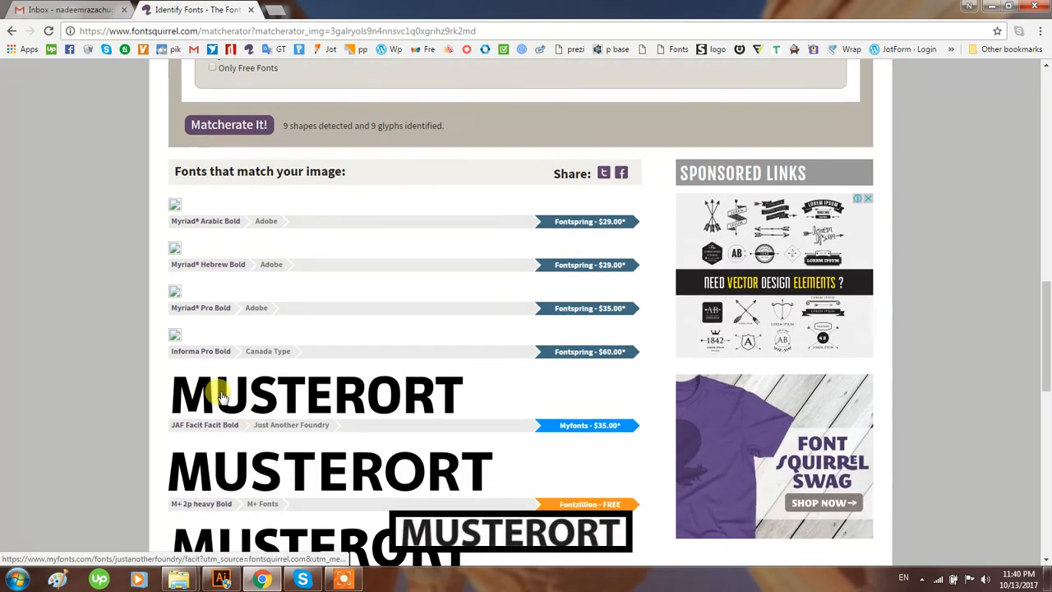
{"action": "scroll", "scroll_direction": "down", "scroll_amount": 3}
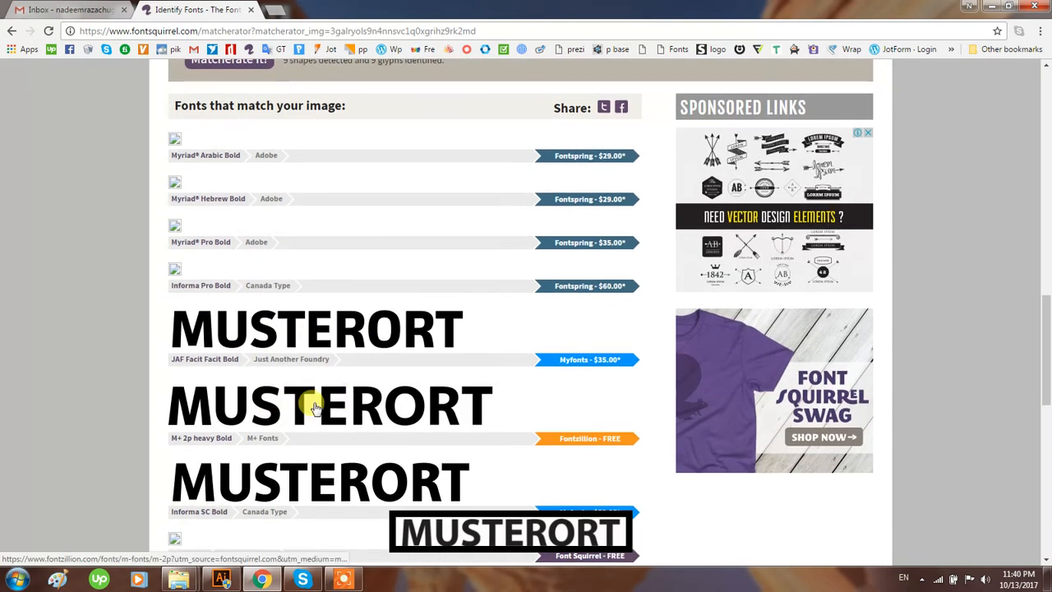
{"action": "mouse_move", "coordinate": [473, 451]}
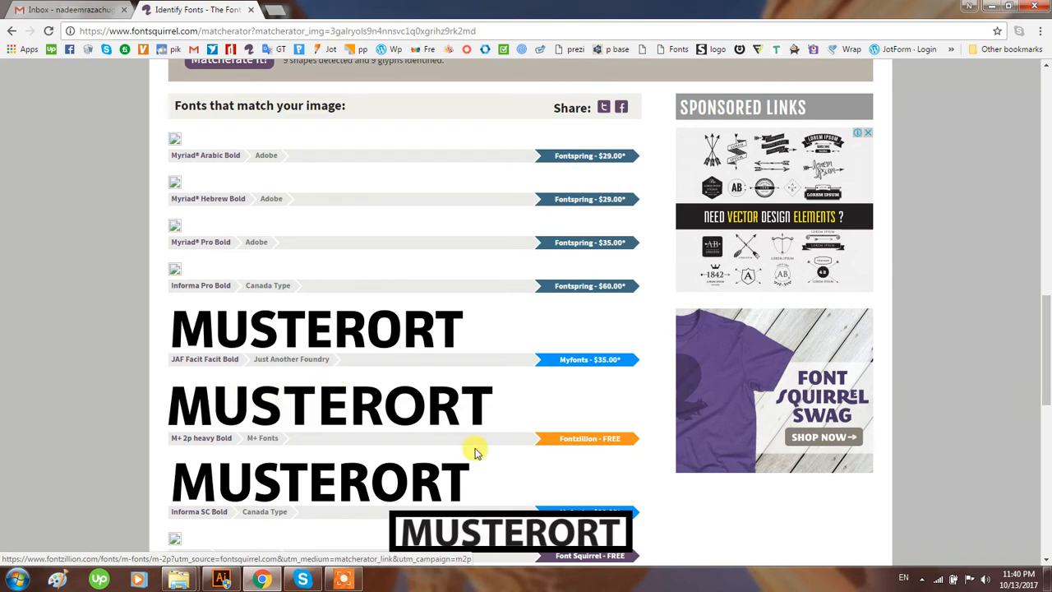
{"action": "mouse_move", "coordinate": [253, 436]}
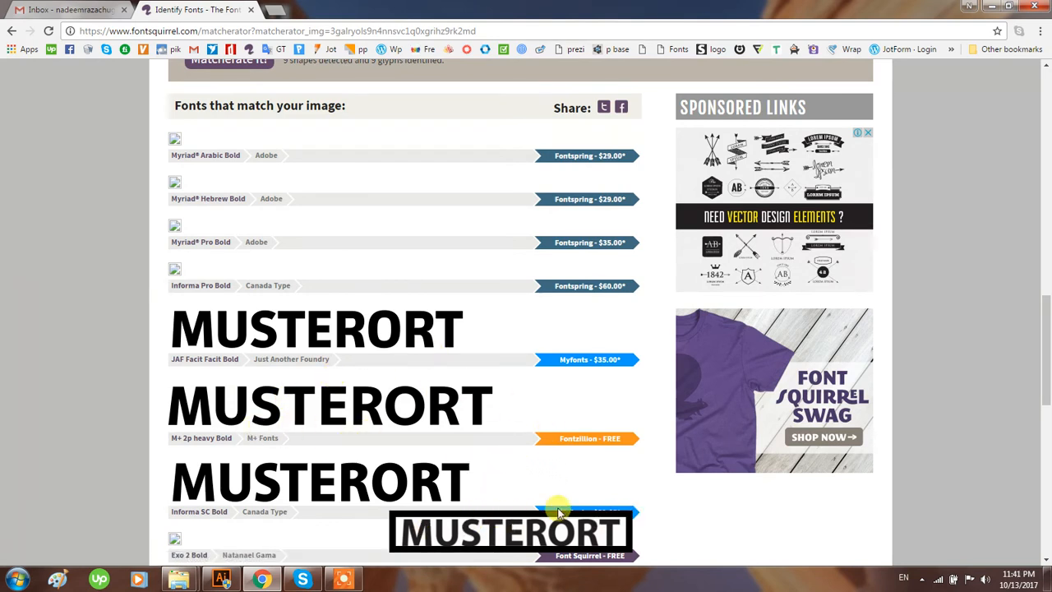
{"action": "mouse_move", "coordinate": [519, 534]}
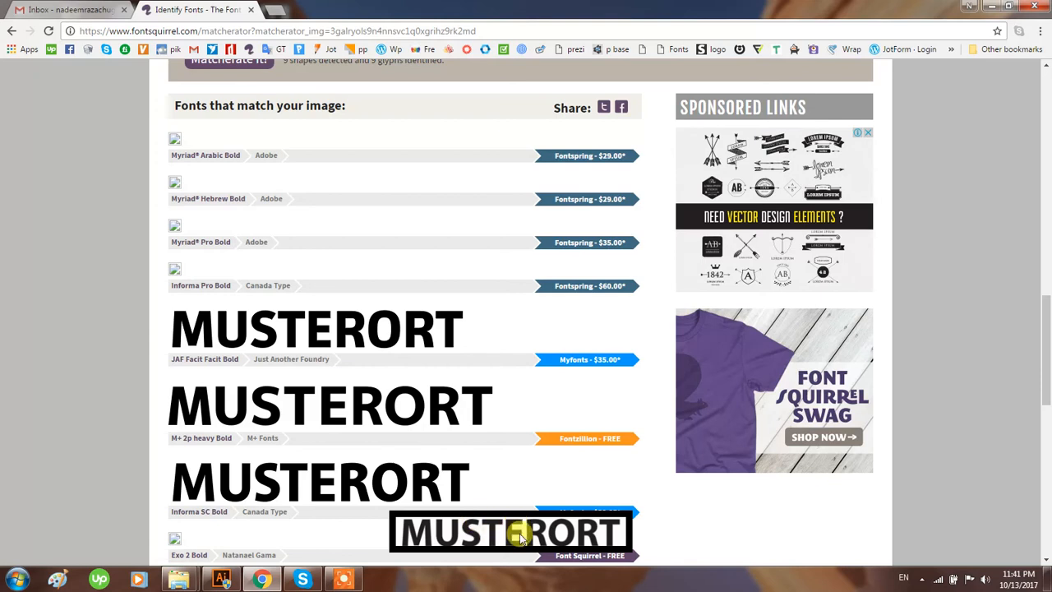
{"action": "mouse_move", "coordinate": [414, 526]}
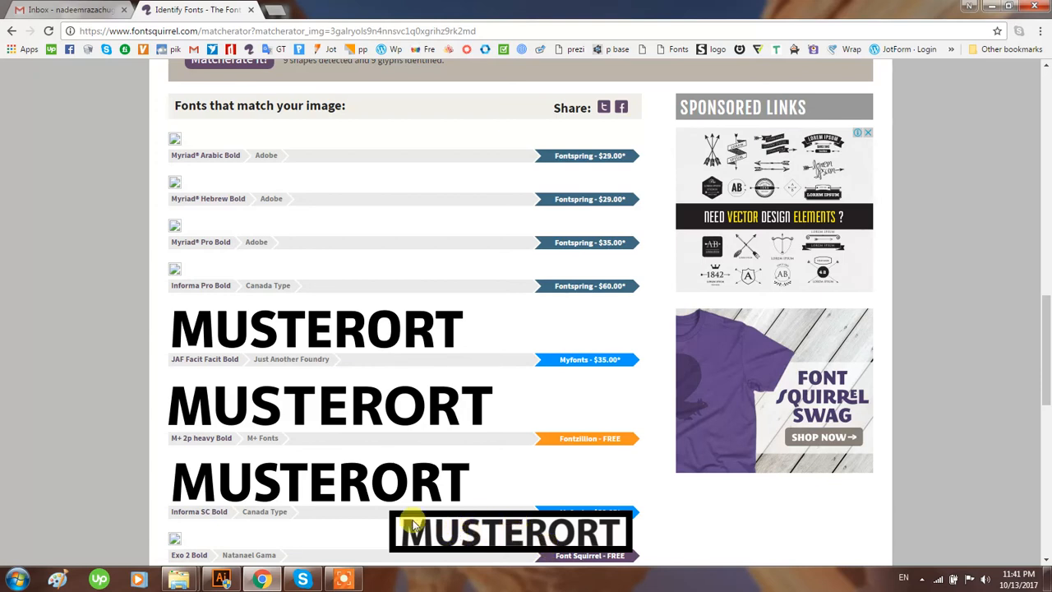
{"action": "mouse_move", "coordinate": [282, 479]}
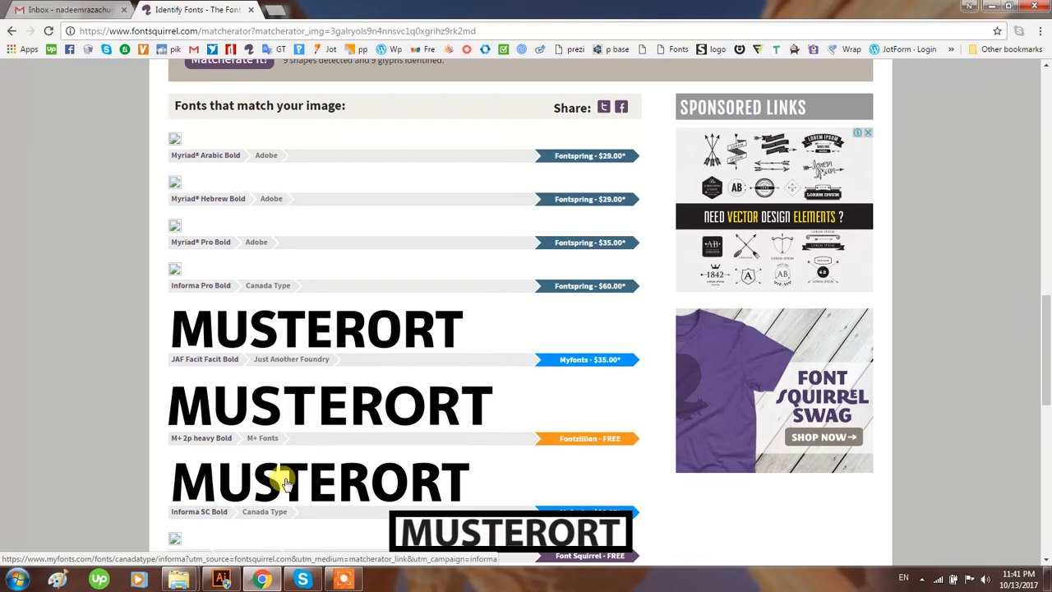
{"action": "mouse_move", "coordinate": [368, 483]}
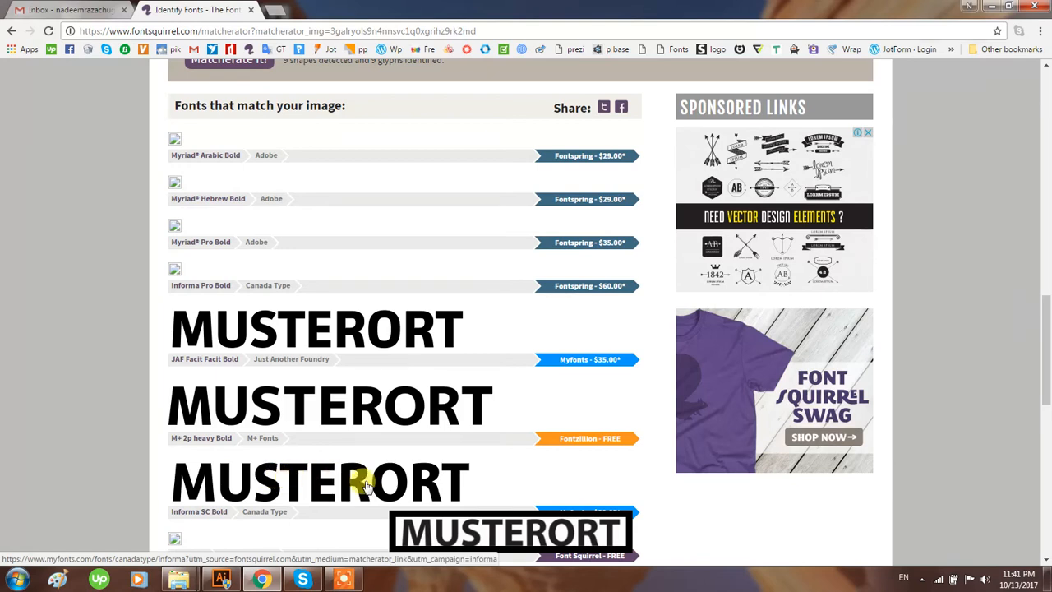
{"action": "mouse_move", "coordinate": [391, 344]}
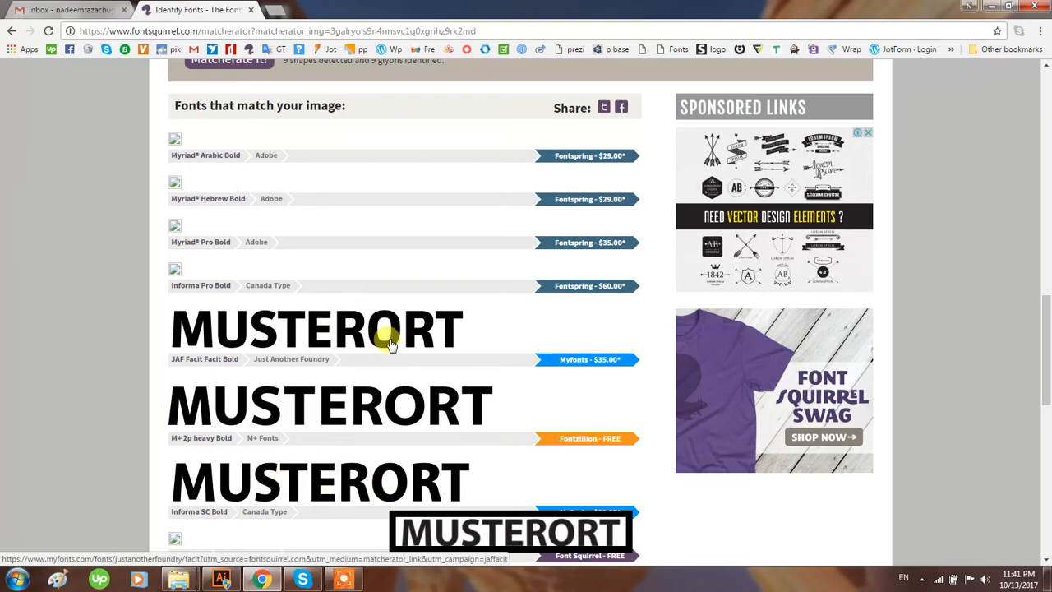
{"action": "mouse_move", "coordinate": [615, 204]}
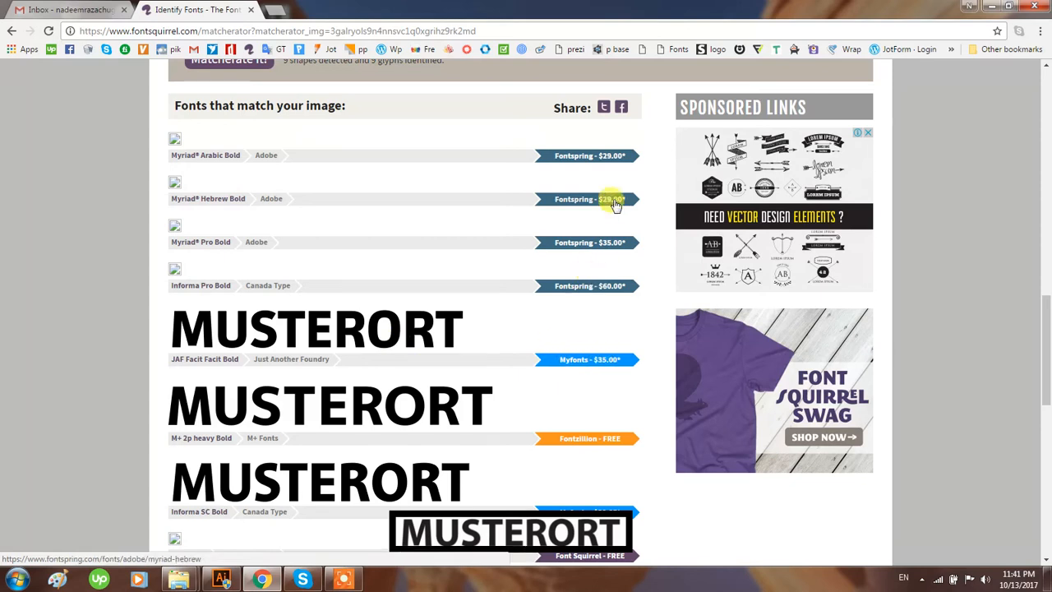
{"action": "mouse_move", "coordinate": [358, 273]}
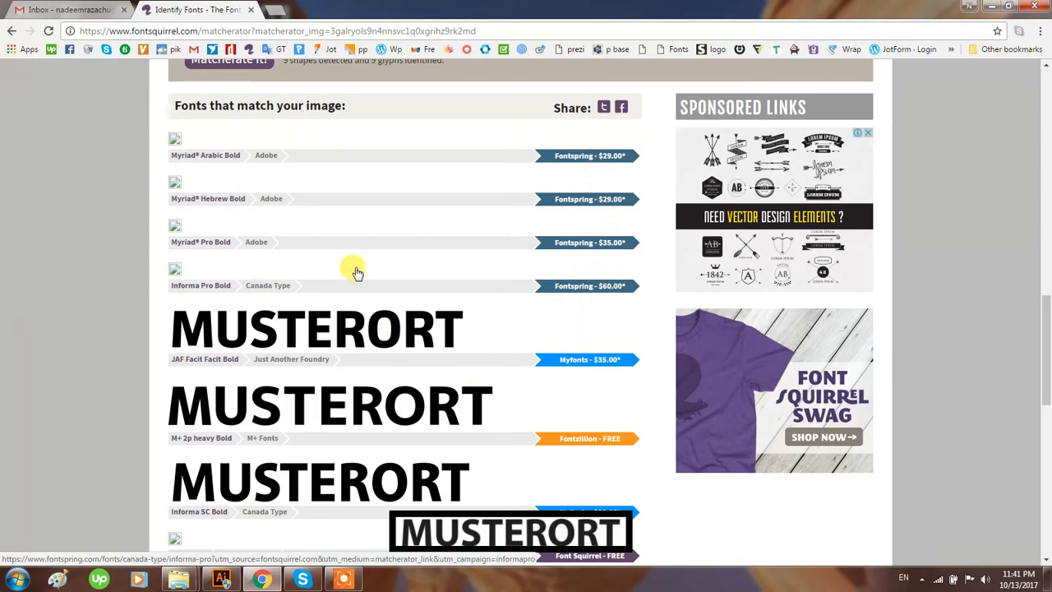
{"action": "scroll", "scroll_direction": "down", "scroll_amount": 3}
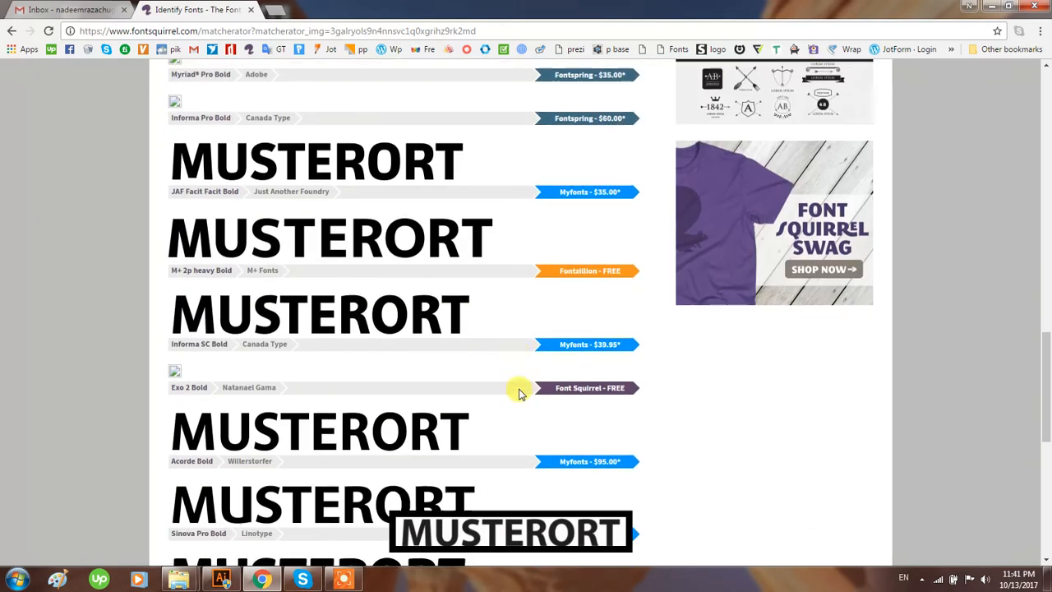
{"action": "scroll", "scroll_direction": "down", "scroll_amount": 3}
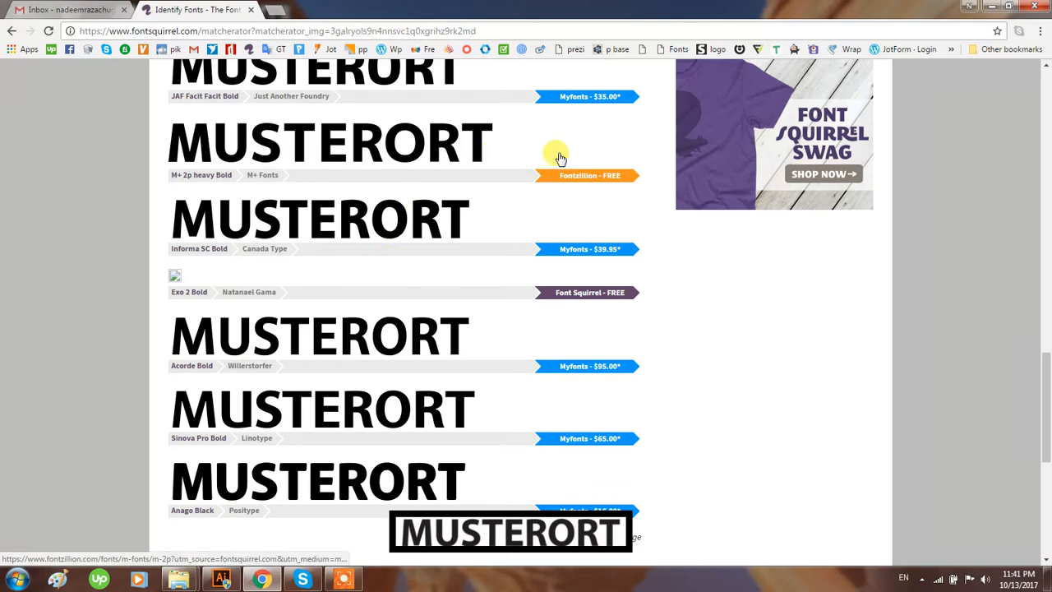
{"action": "mouse_move", "coordinate": [601, 302]}
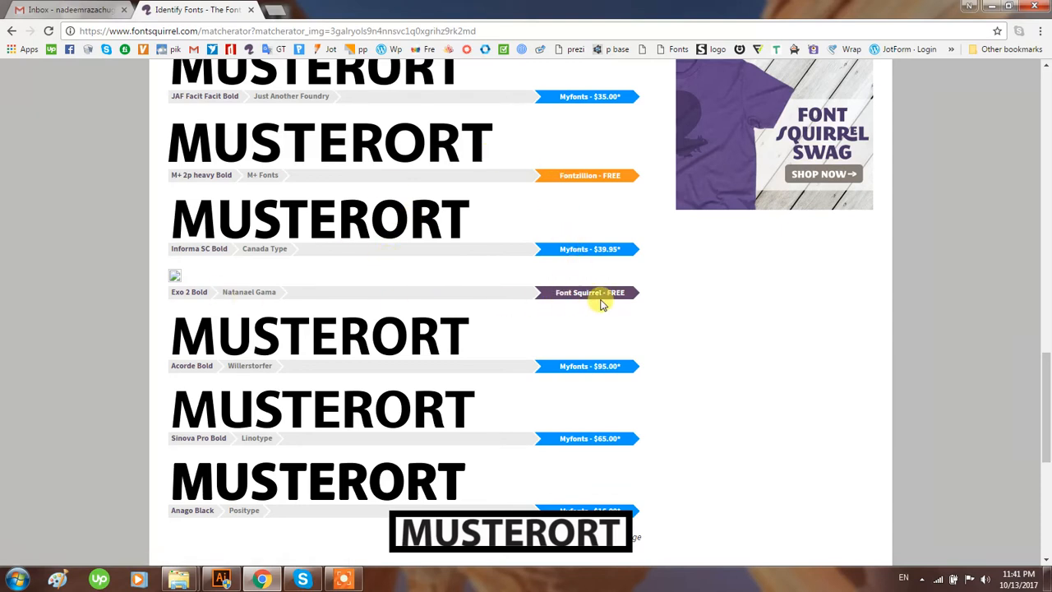
{"action": "mouse_move", "coordinate": [590, 292]}
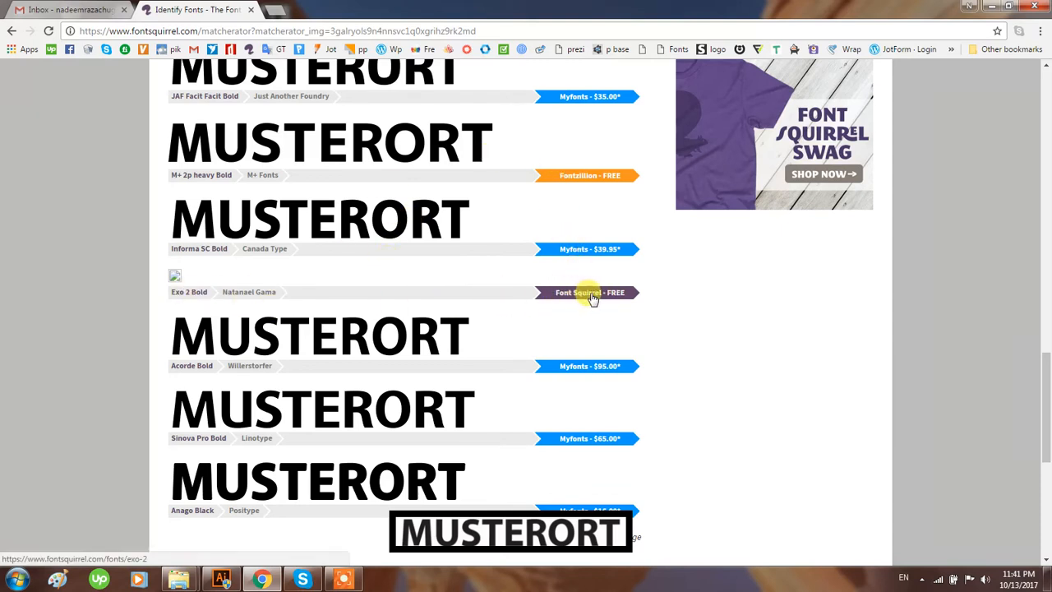
{"action": "mouse_move", "coordinate": [174, 279]}
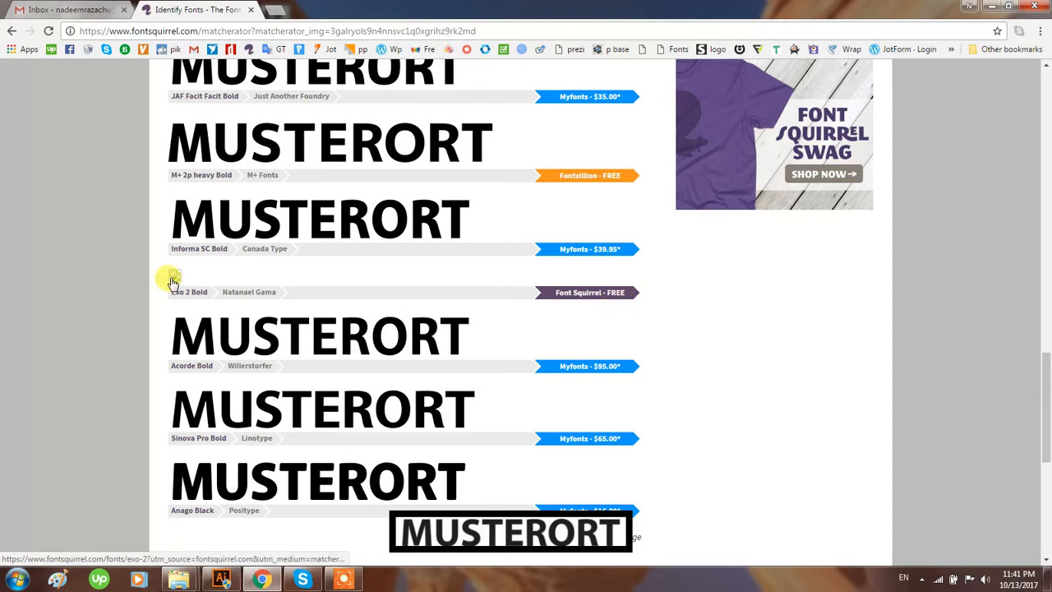
{"action": "mouse_move", "coordinate": [165, 280]}
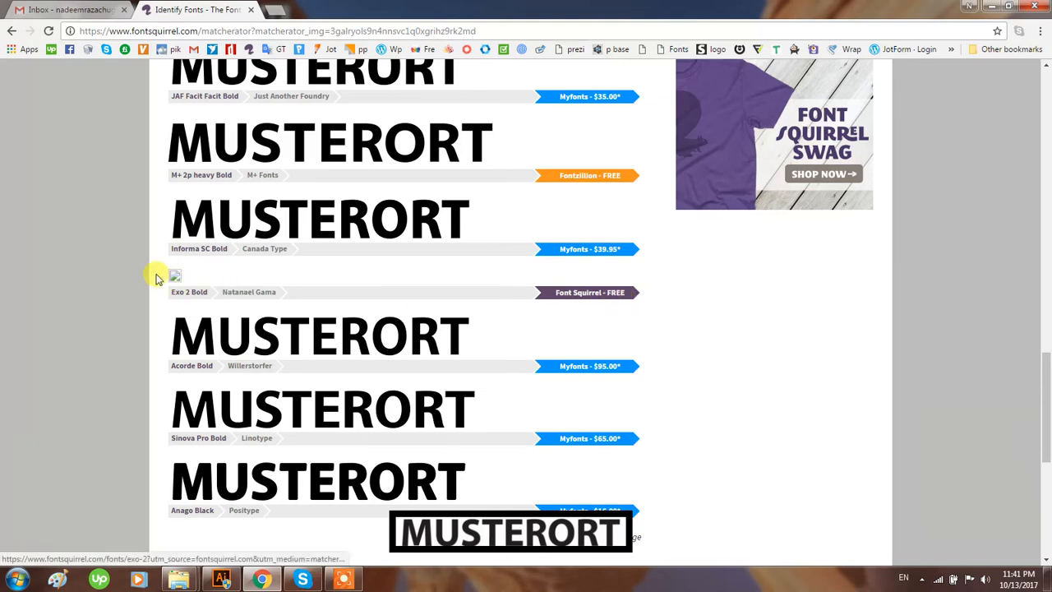
{"action": "mouse_move", "coordinate": [485, 501]}
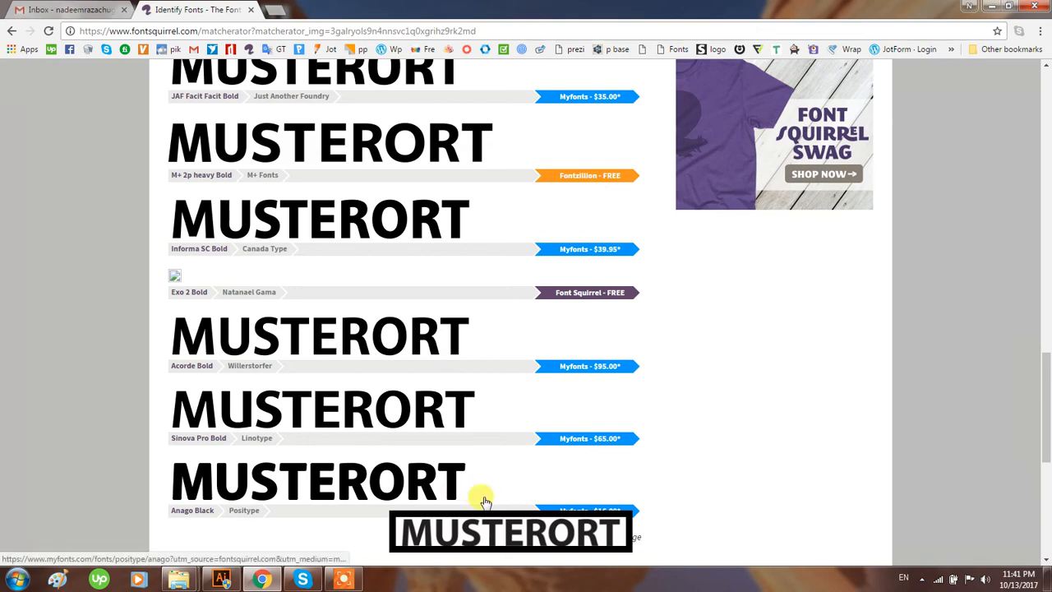
Reload the results page and resubmit the form to get refreshed Myriad and other matches
{"action": "left_click", "coordinate": [49, 31]}
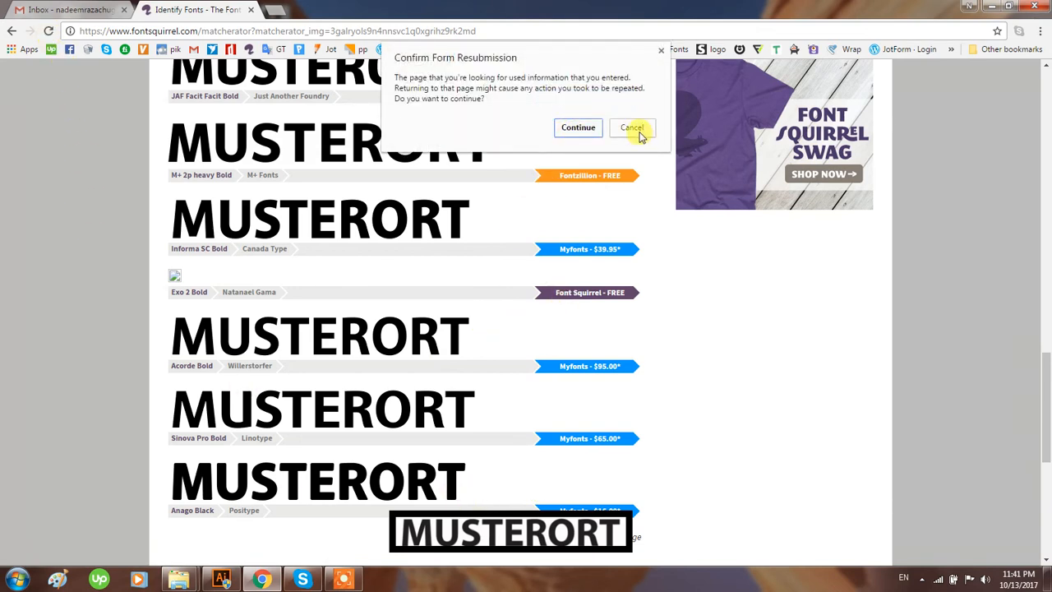
{"action": "left_click", "coordinate": [631, 128]}
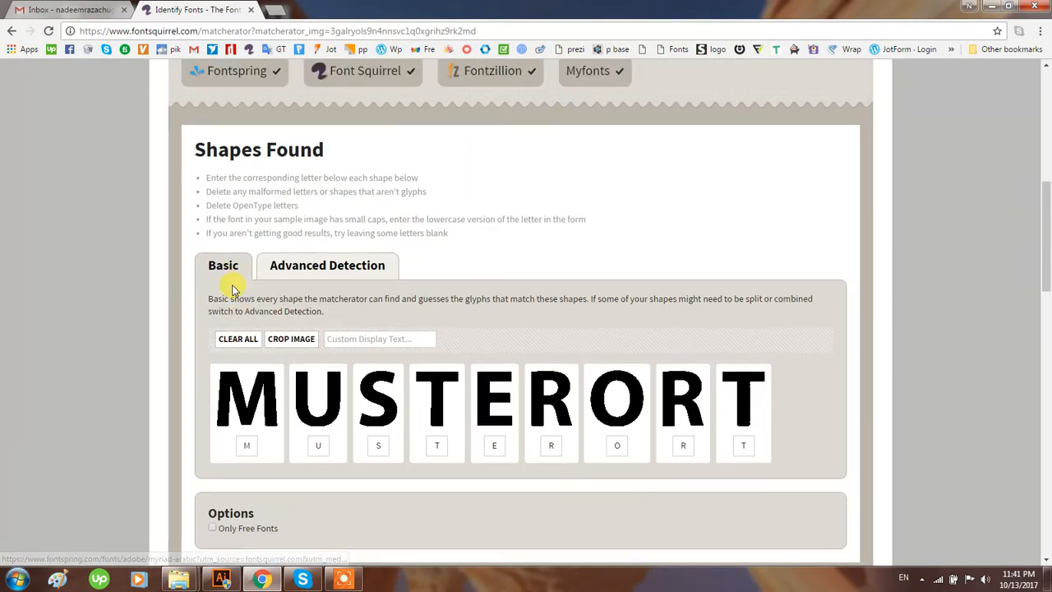
{"action": "left_click", "coordinate": [50, 30]}
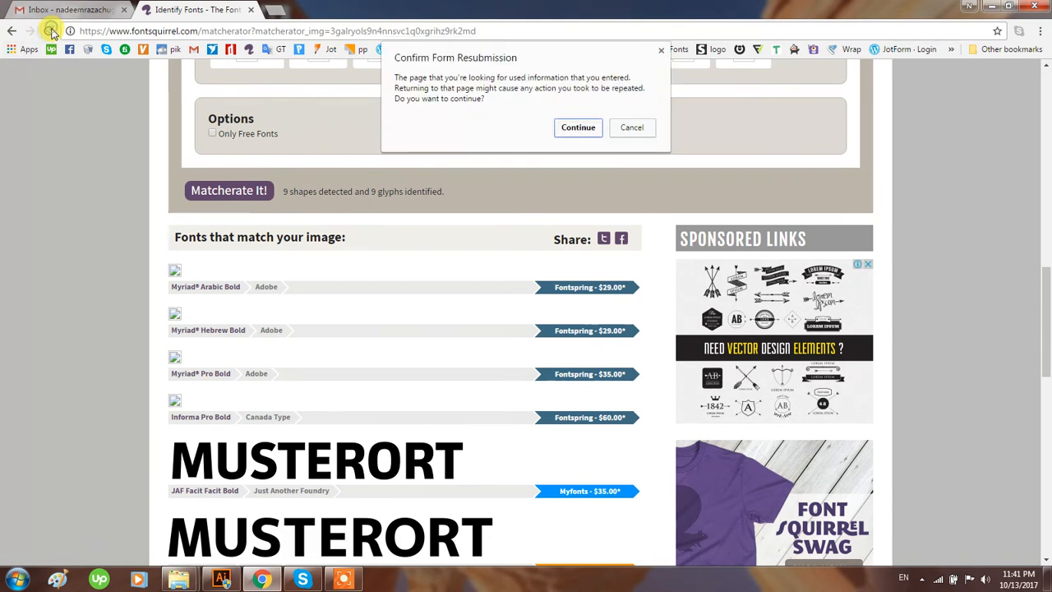
{"action": "left_click", "coordinate": [578, 126]}
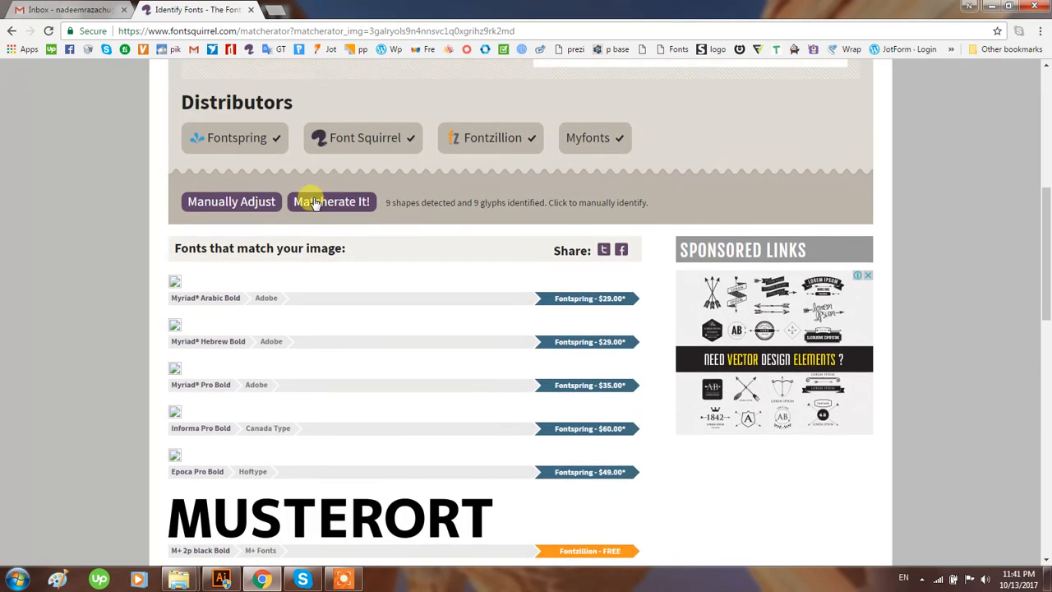
{"action": "scroll", "scroll_direction": "down", "scroll_amount": 3}
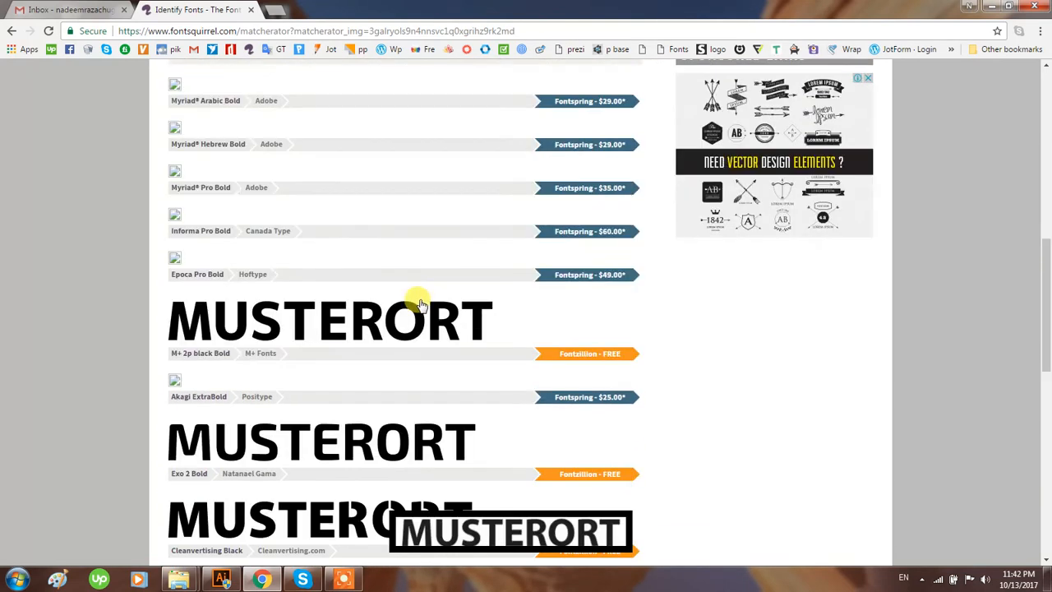
{"action": "scroll", "scroll_direction": "down", "scroll_amount": 3}
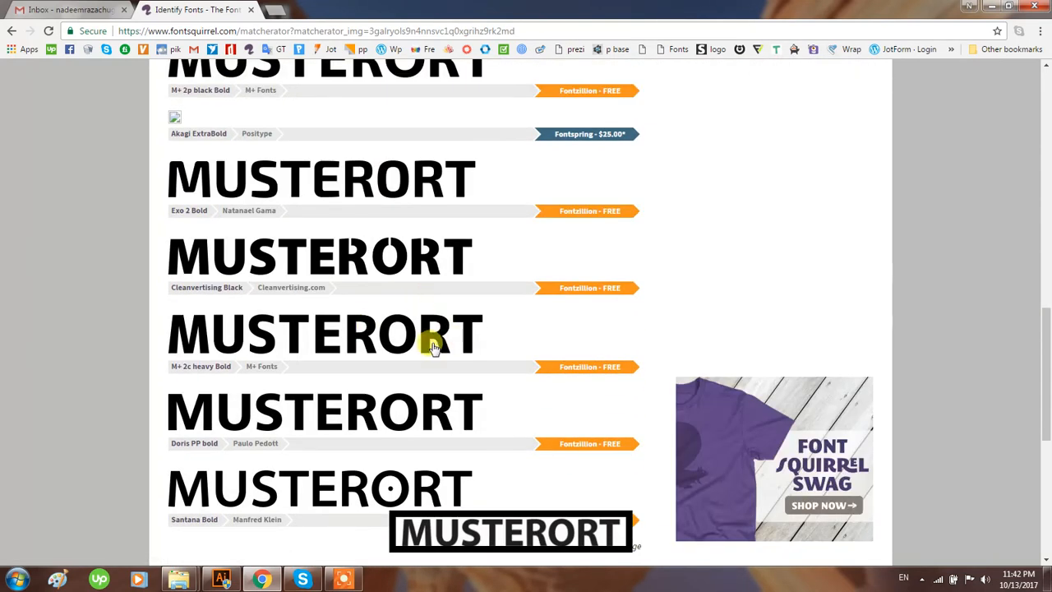
{"action": "scroll", "scroll_direction": "down", "scroll_amount": 3}
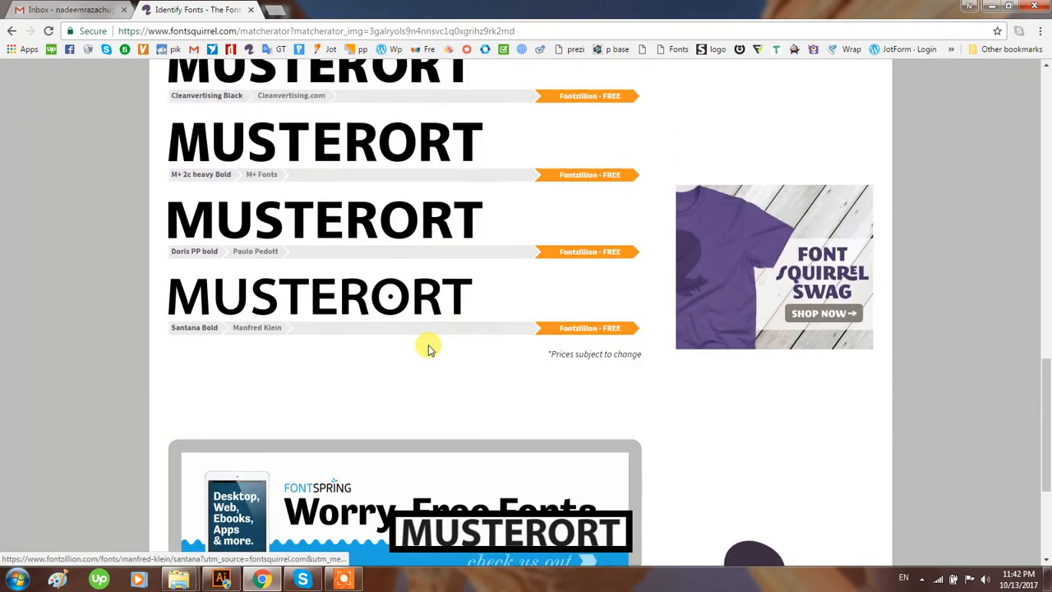
{"action": "scroll", "scroll_direction": "up", "scroll_amount": 3}
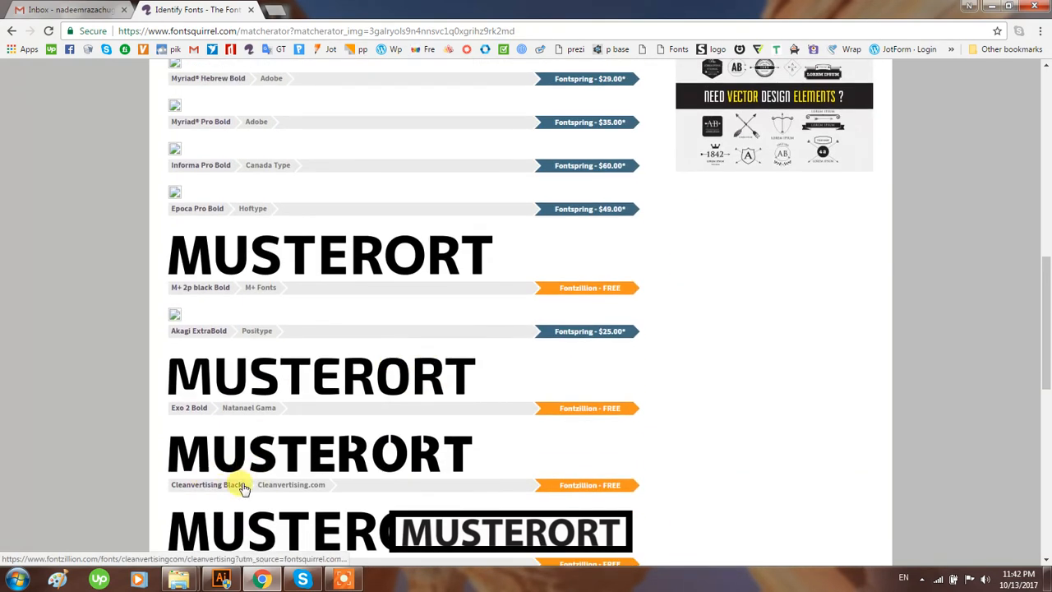
{"action": "scroll", "scroll_direction": "down", "scroll_amount": 3}
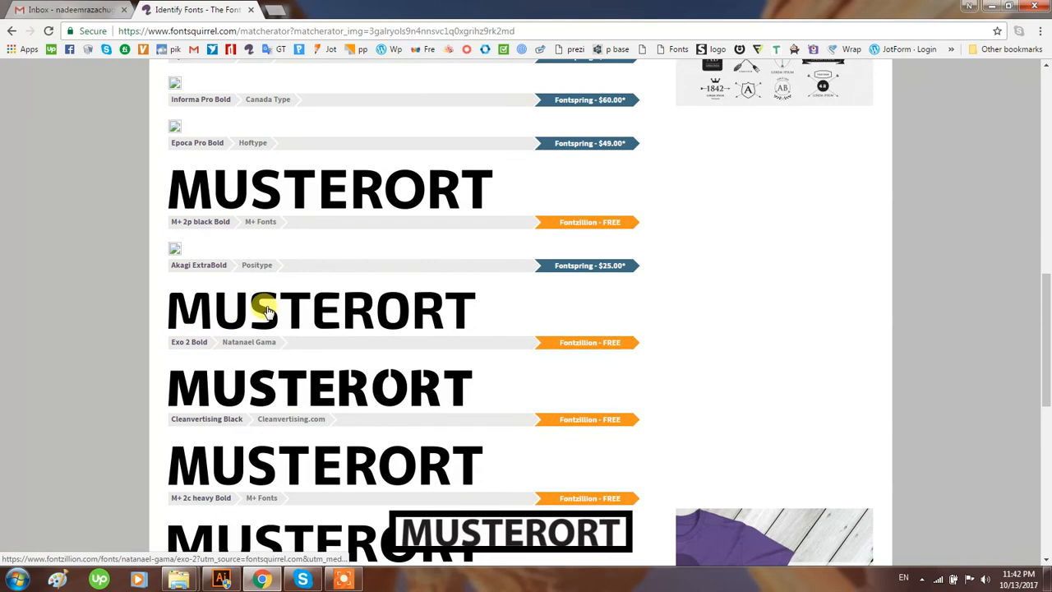
{"action": "mouse_move", "coordinate": [299, 310]}
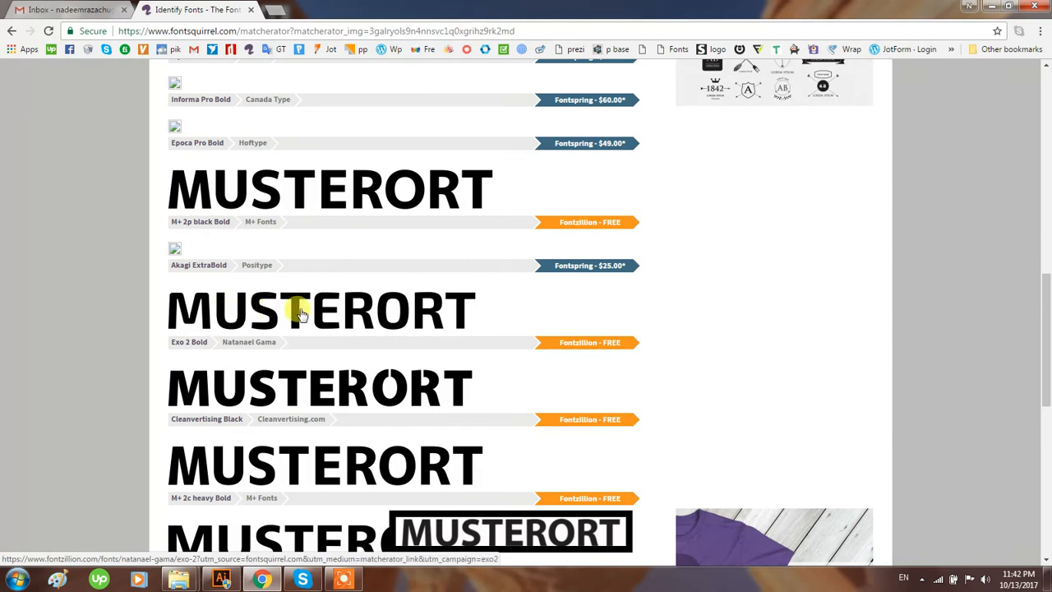
{"action": "mouse_move", "coordinate": [374, 322]}
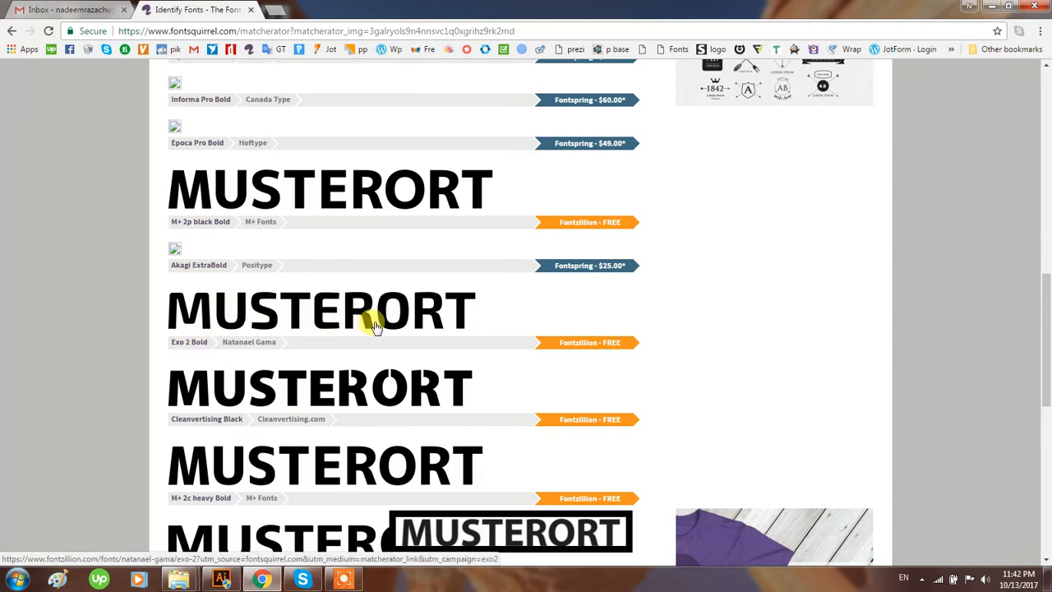
{"action": "mouse_move", "coordinate": [397, 403]}
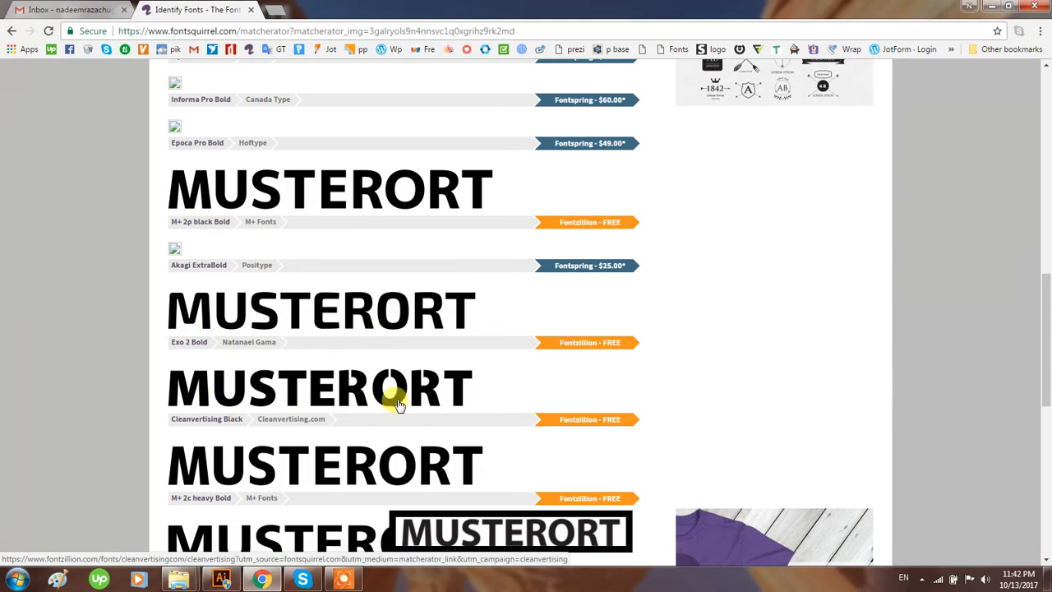
{"action": "mouse_move", "coordinate": [250, 421]}
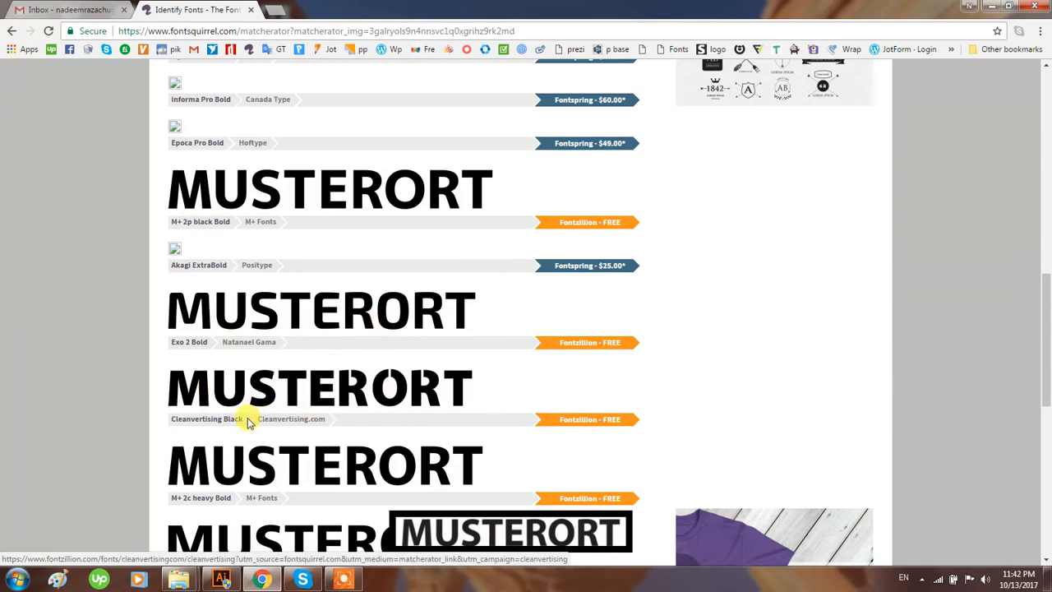
{"action": "scroll", "scroll_direction": "down", "scroll_amount": 3}
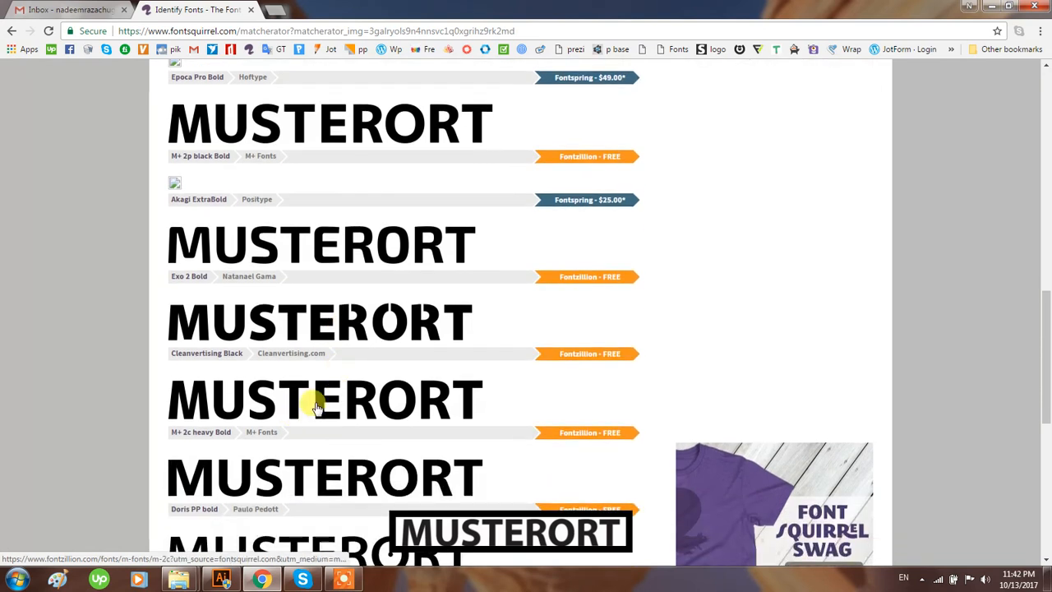
{"action": "mouse_move", "coordinate": [180, 443]}
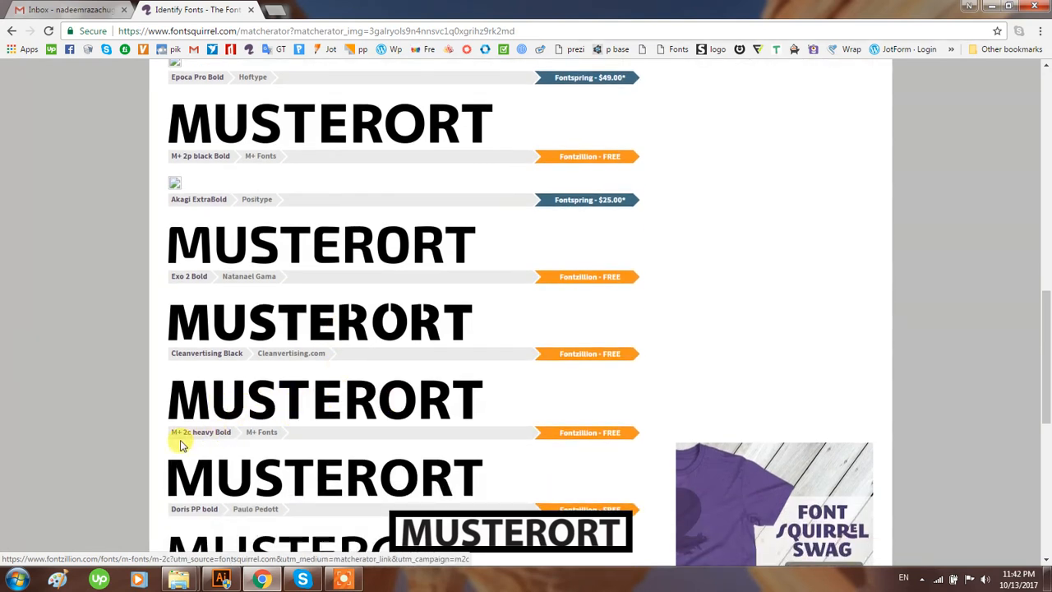
{"action": "mouse_move", "coordinate": [403, 419]}
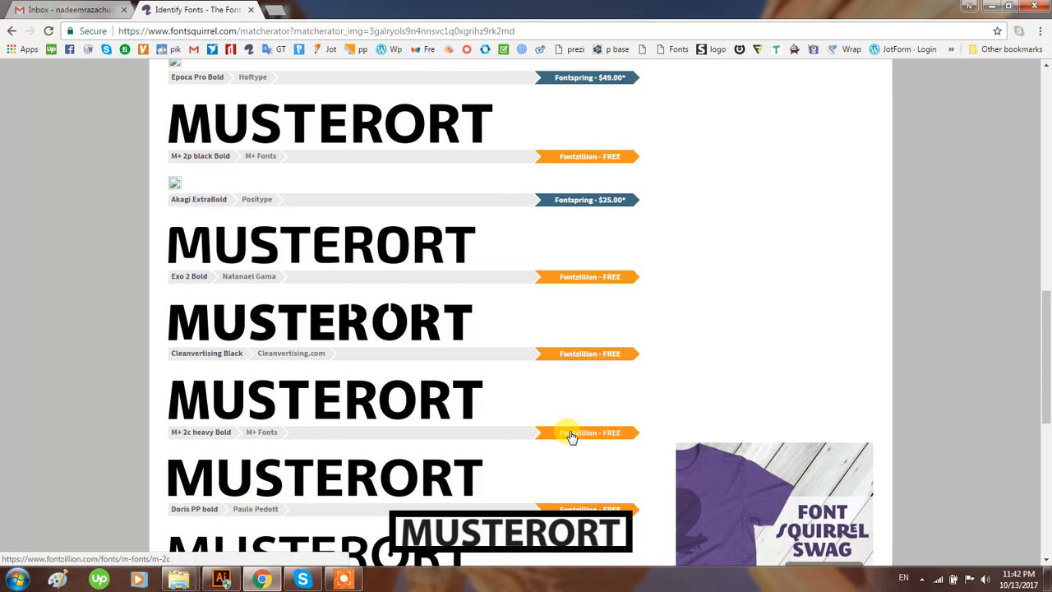
{"action": "scroll", "scroll_direction": "down", "scroll_amount": 3}
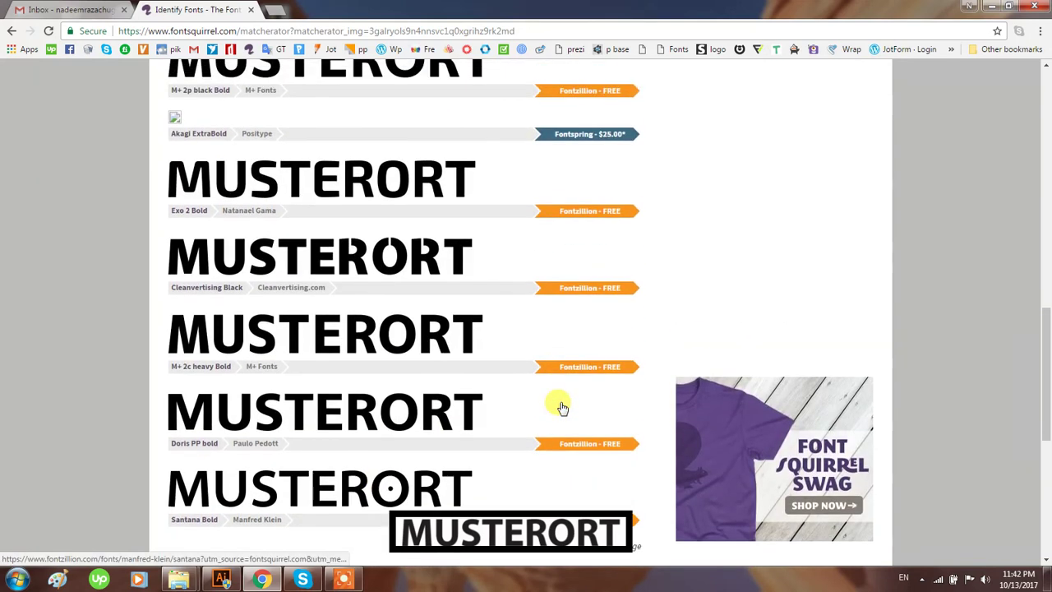
{"action": "scroll", "scroll_direction": "up", "scroll_amount": 3}
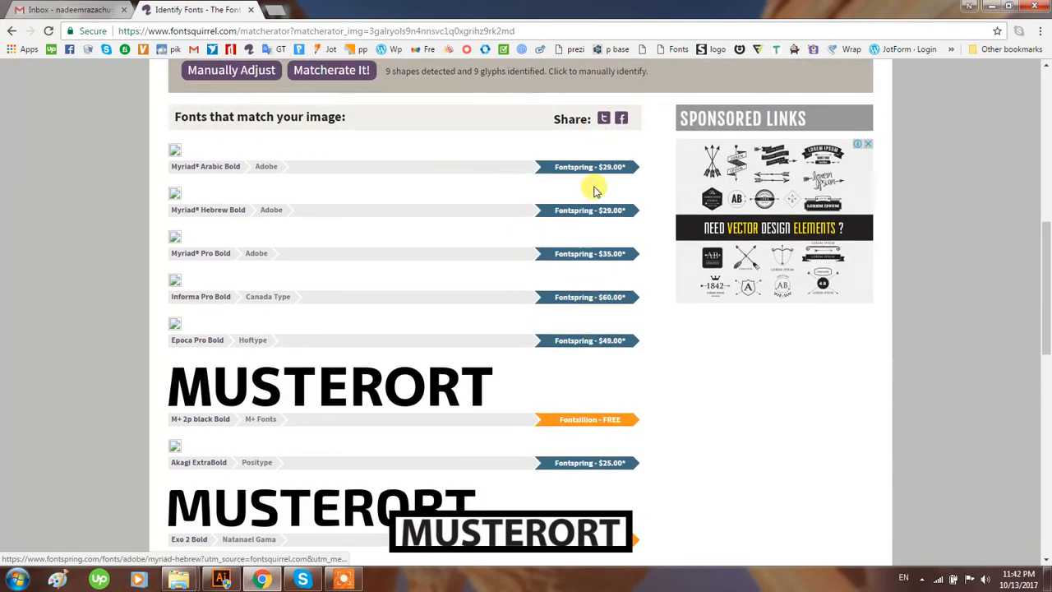
{"action": "mouse_move", "coordinate": [316, 436]}
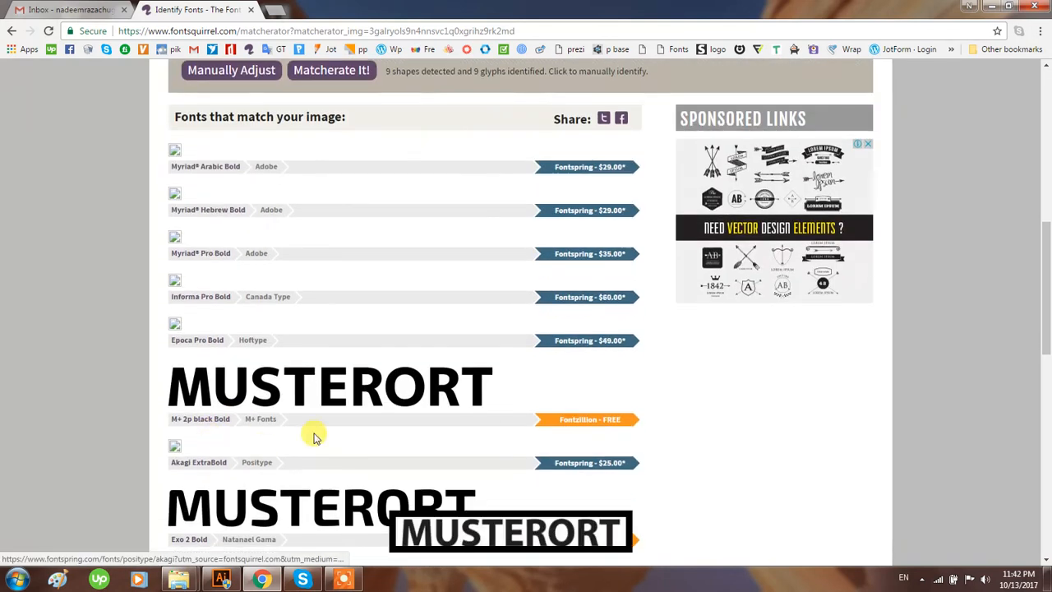
{"action": "scroll", "scroll_direction": "up", "scroll_amount": 3}
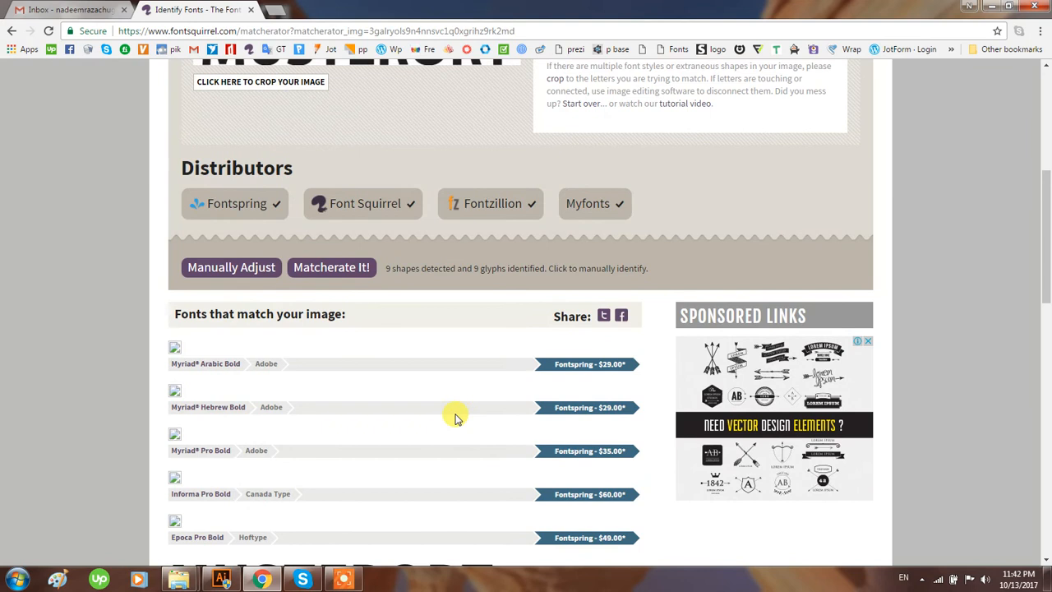
{"action": "scroll", "scroll_direction": "down", "scroll_amount": 3}
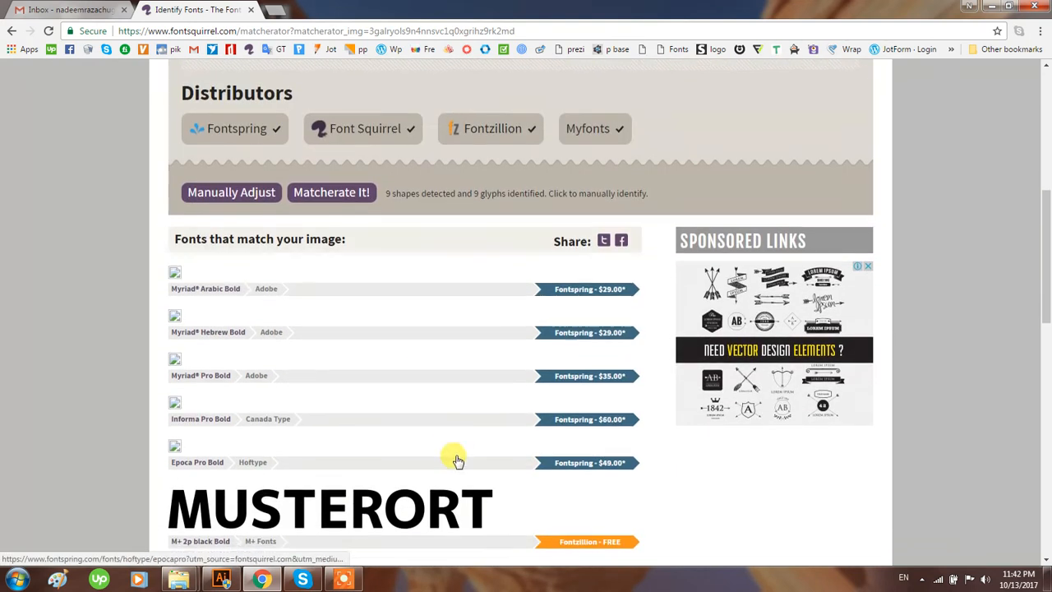
{"action": "scroll", "scroll_direction": "up", "scroll_amount": 3}
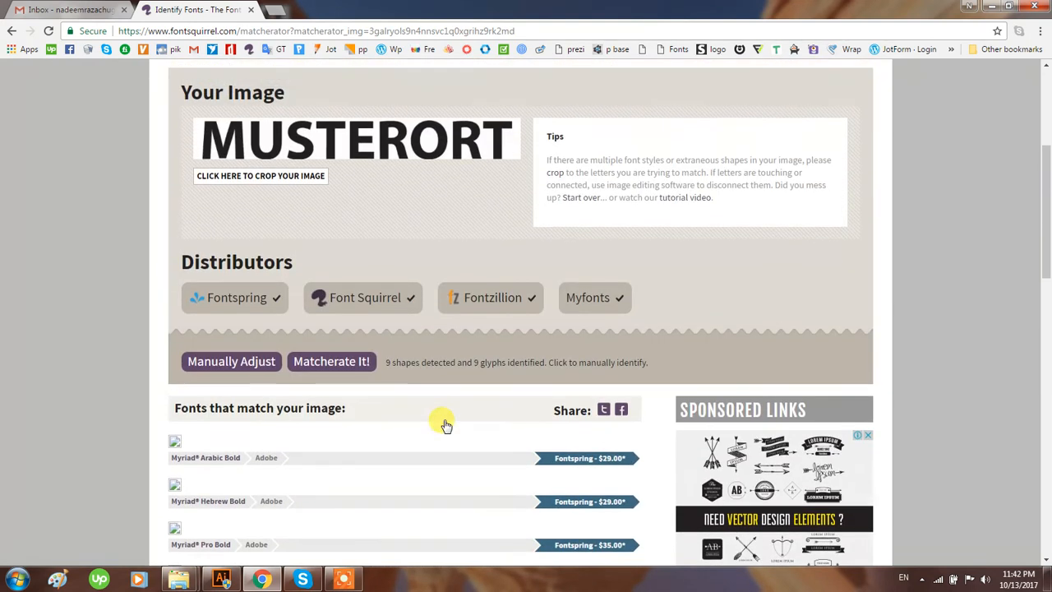
{"action": "scroll", "scroll_direction": "up", "scroll_amount": 3}
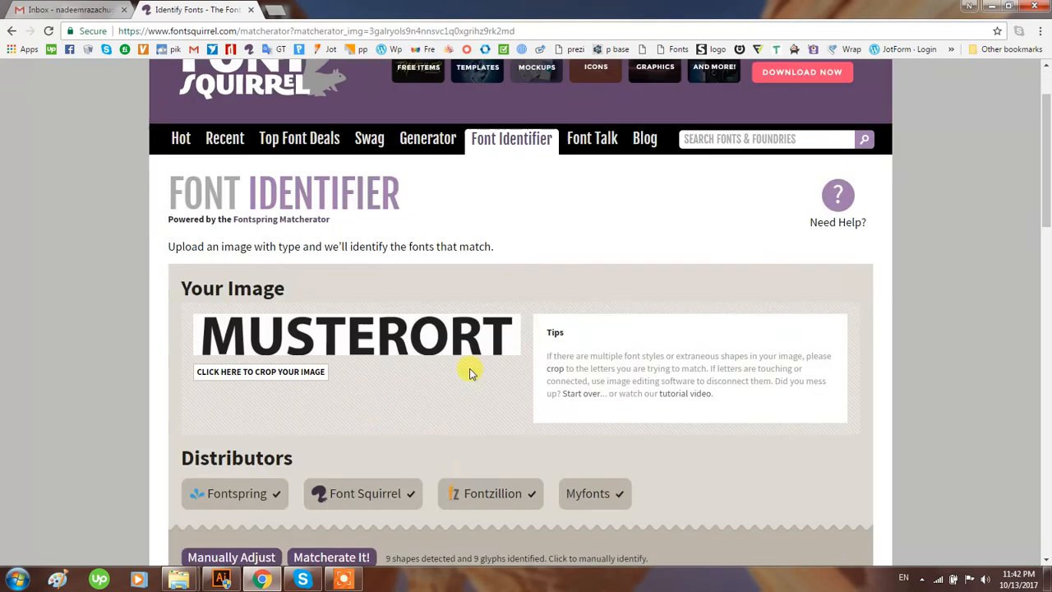
{"action": "scroll", "scroll_direction": "down", "scroll_amount": 3}
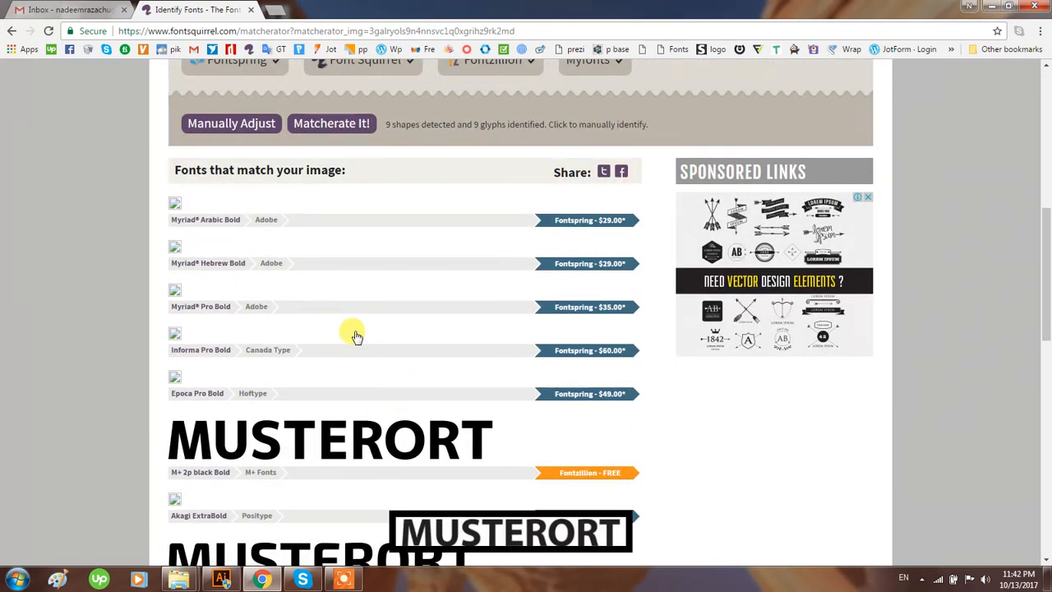